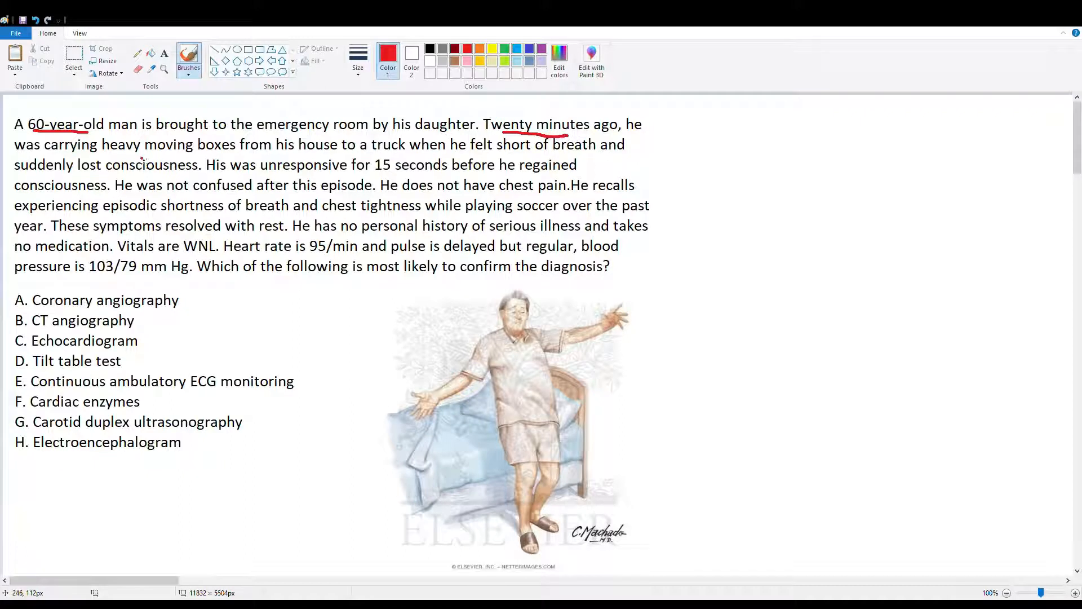
Underline 'heavy moving', 'lost consciousness' and 'unresponsive for 15 seconds' in red
drag(104, 150, 195, 150)
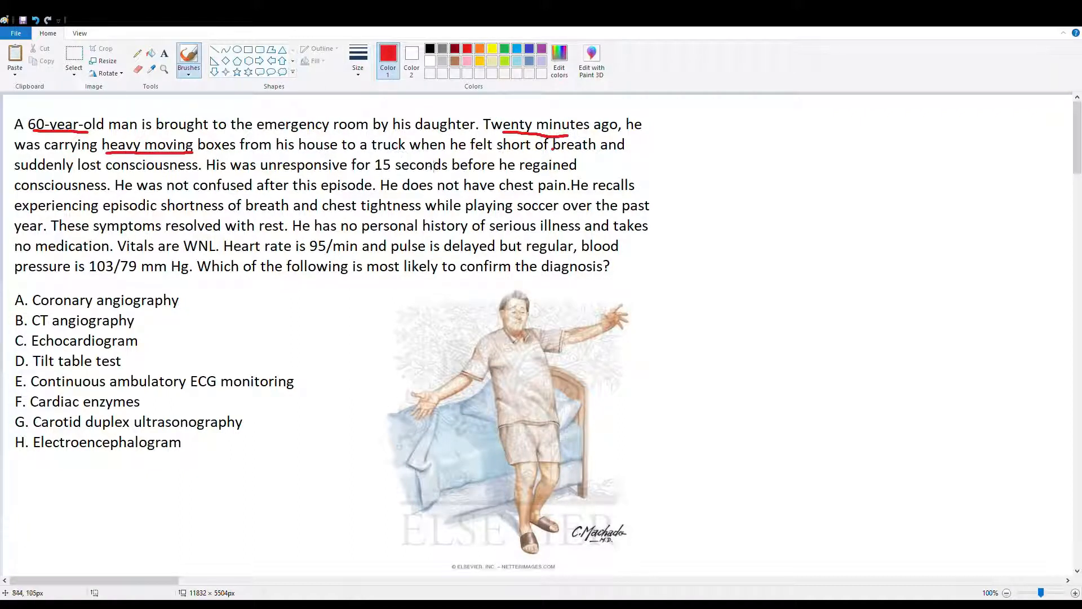
drag(79, 171, 200, 172)
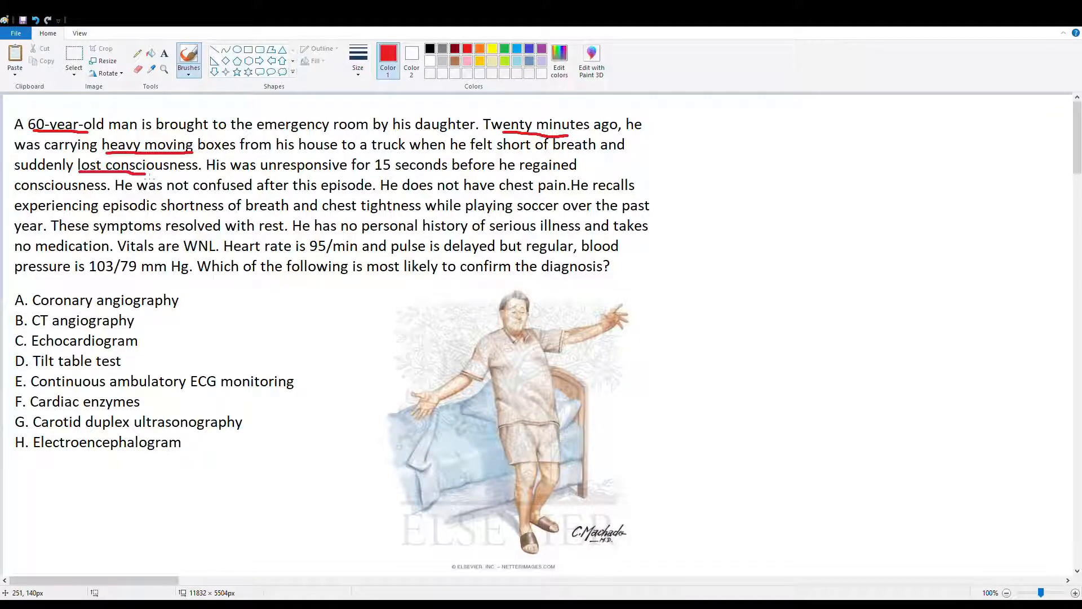
drag(274, 175, 420, 175)
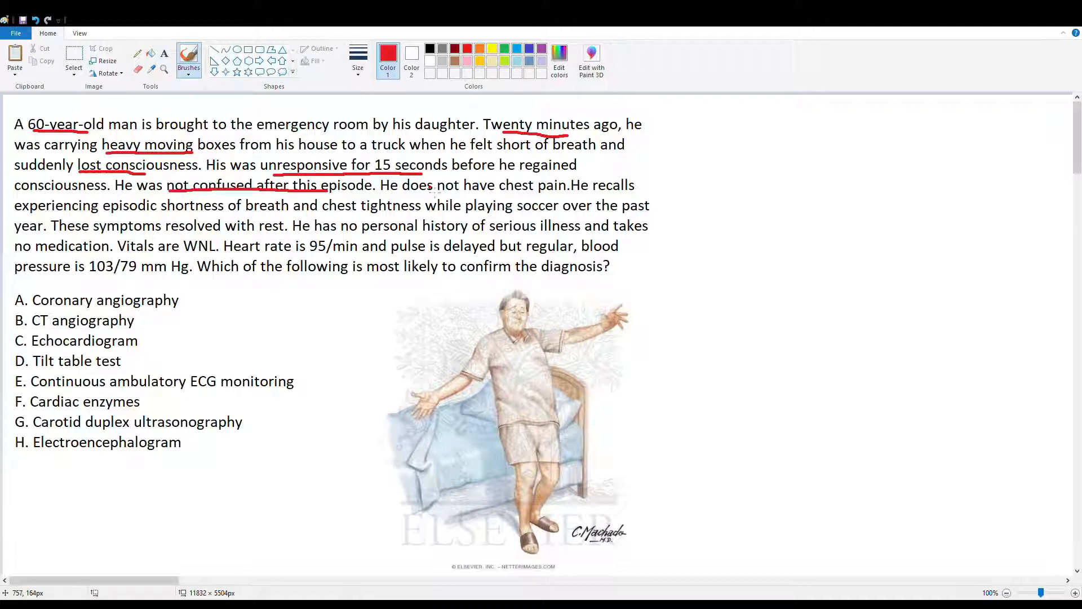
Underline 'not have chest pain', 'episodic shortness of breath' and 'pulse is delayed' in red
drag(445, 188, 534, 188)
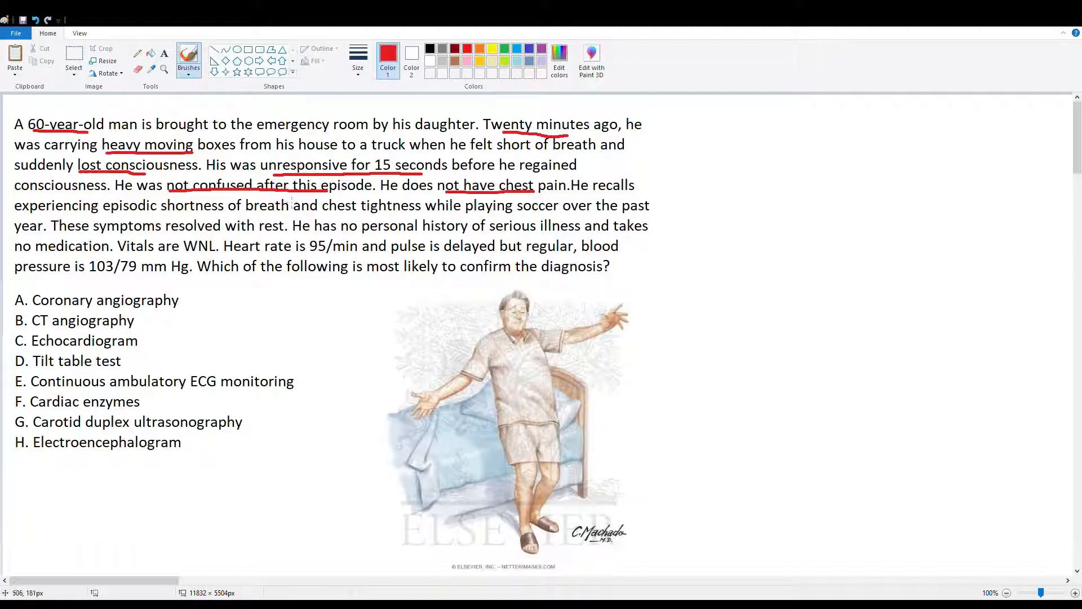
drag(116, 216, 237, 214)
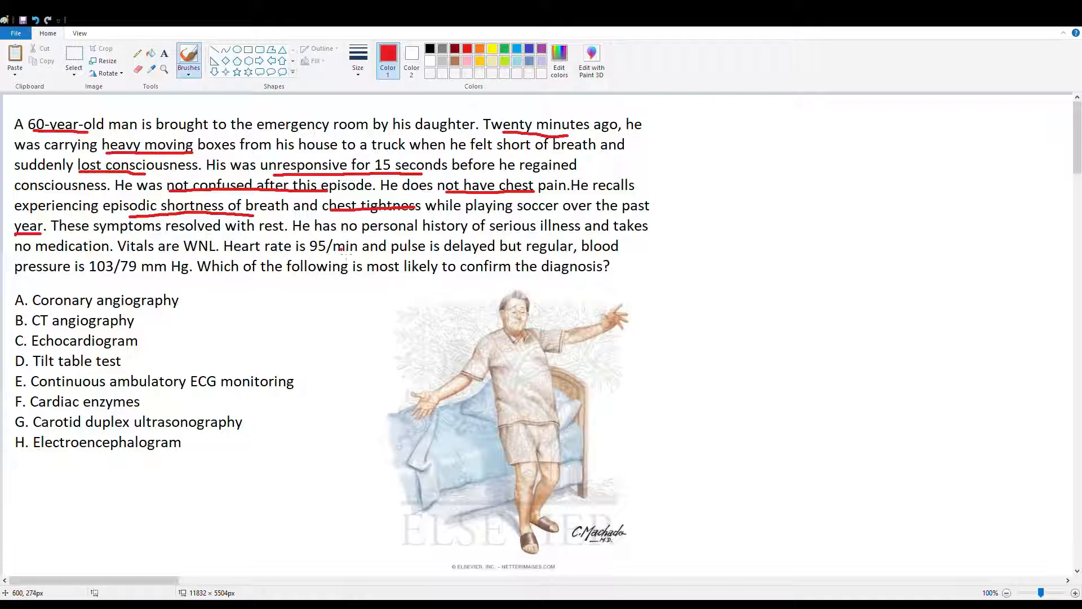
drag(427, 257, 504, 257)
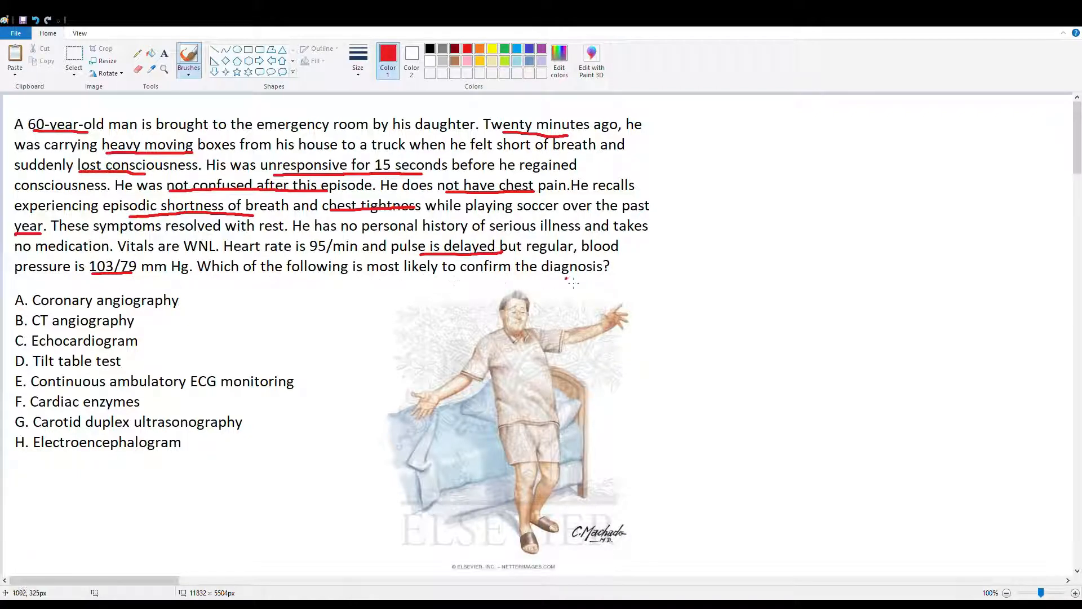
mouse_move(171, 330)
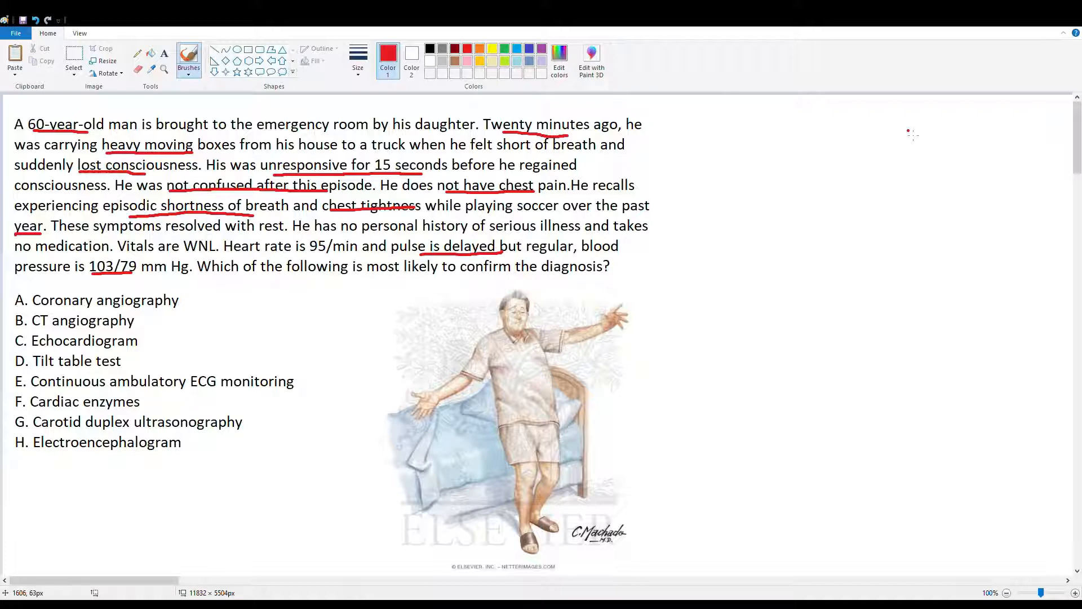
mouse_move(274, 309)
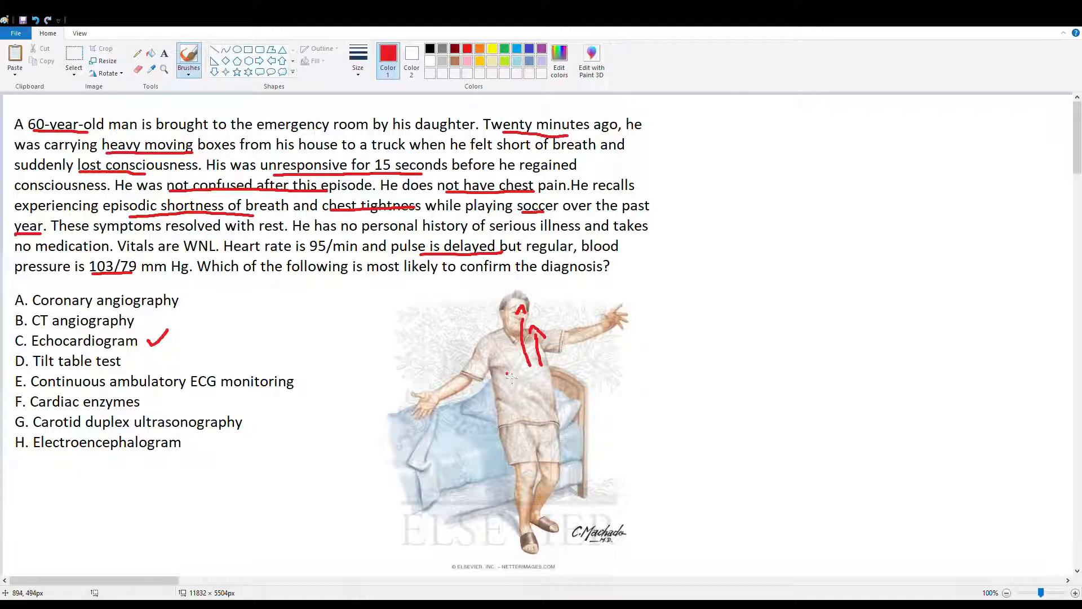
Draw another red upward arrow on the standing man's figure
drag(514, 325, 511, 366)
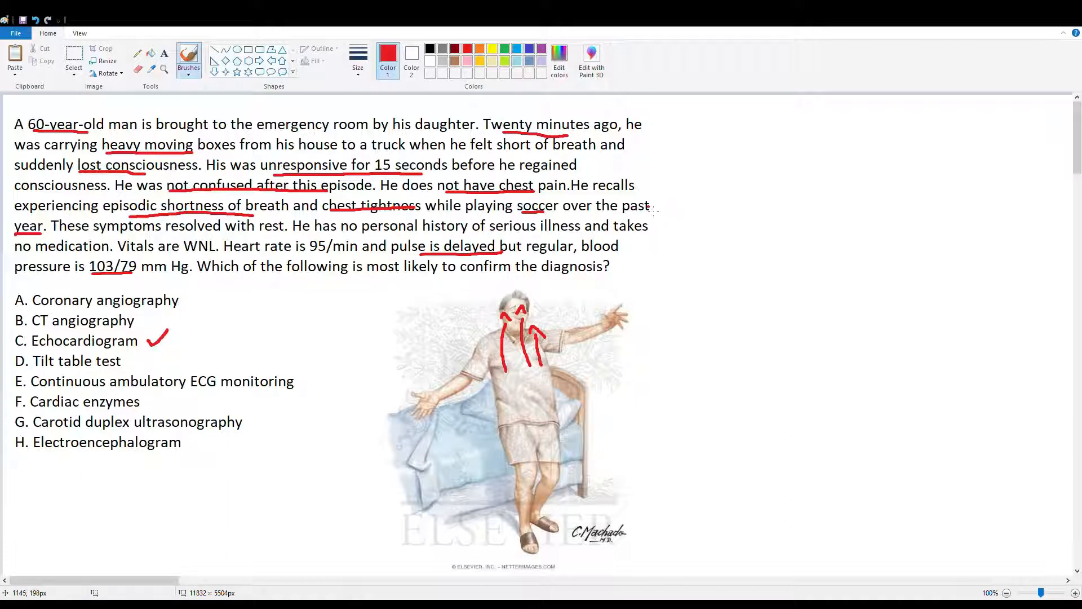
mouse_move(291, 150)
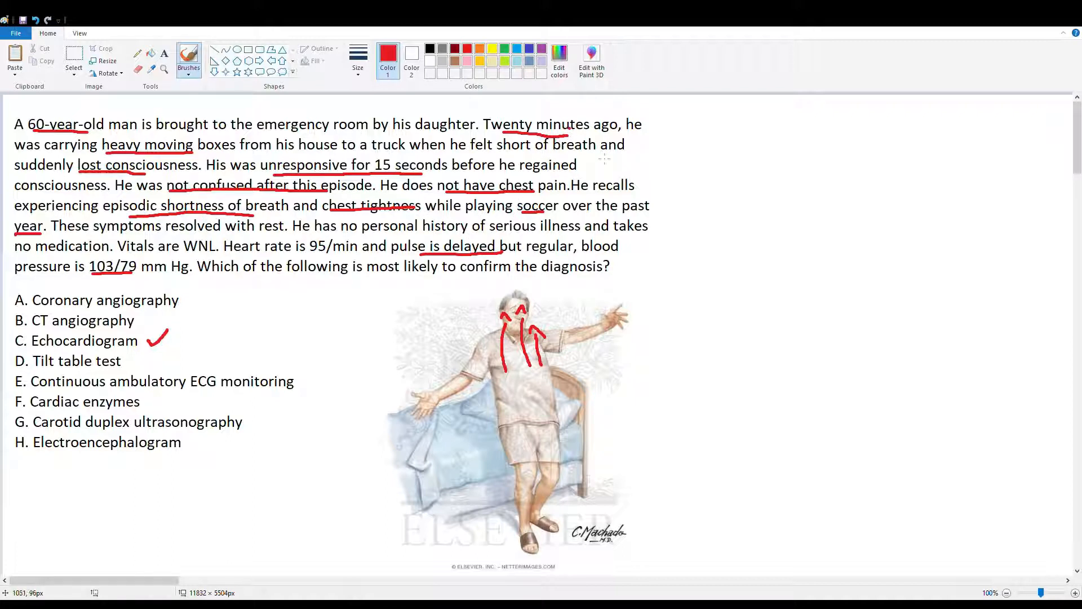
mouse_move(289, 319)
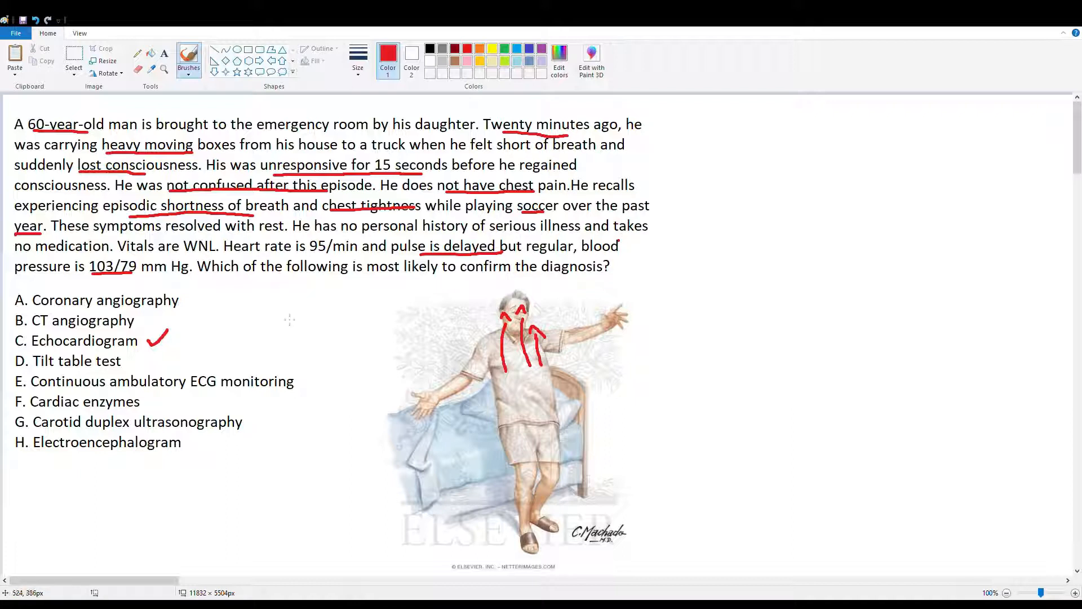
mouse_move(466, 326)
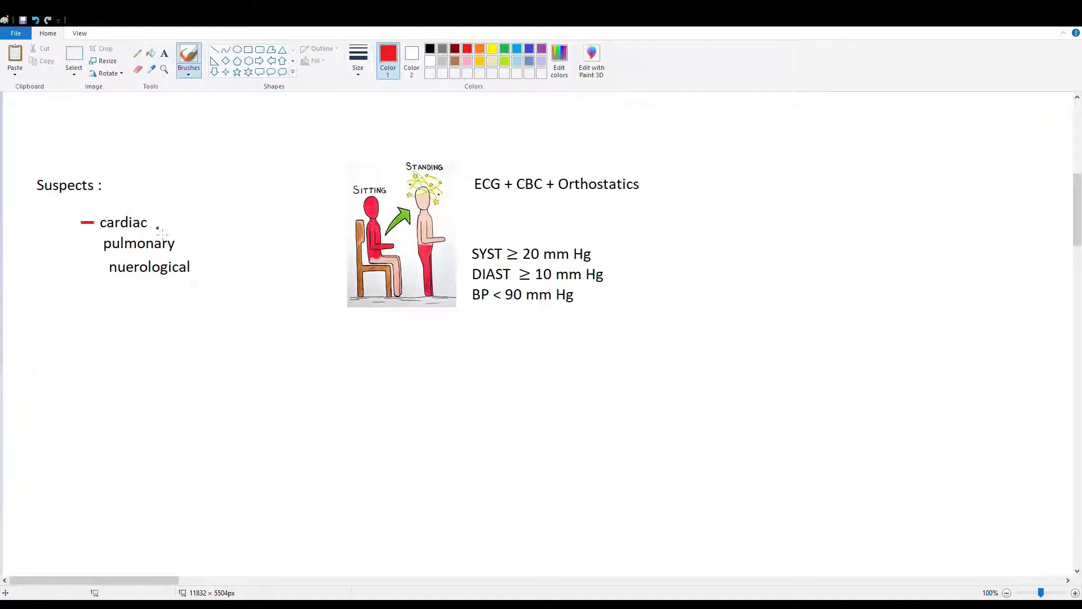
mouse_move(183, 175)
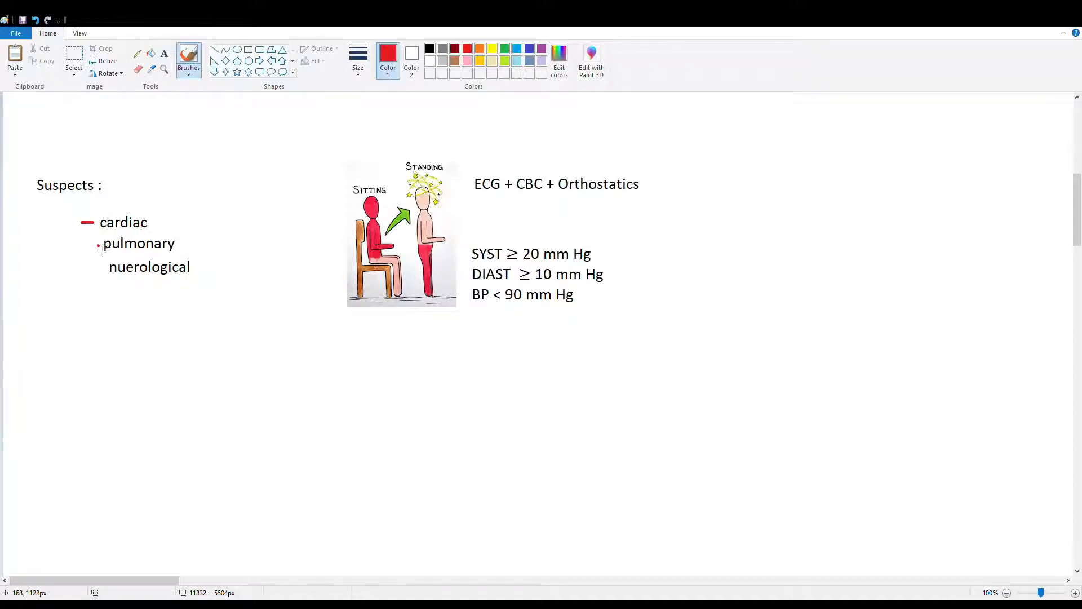
Place the cursor on the canvas near the Suspects outline
click(87, 244)
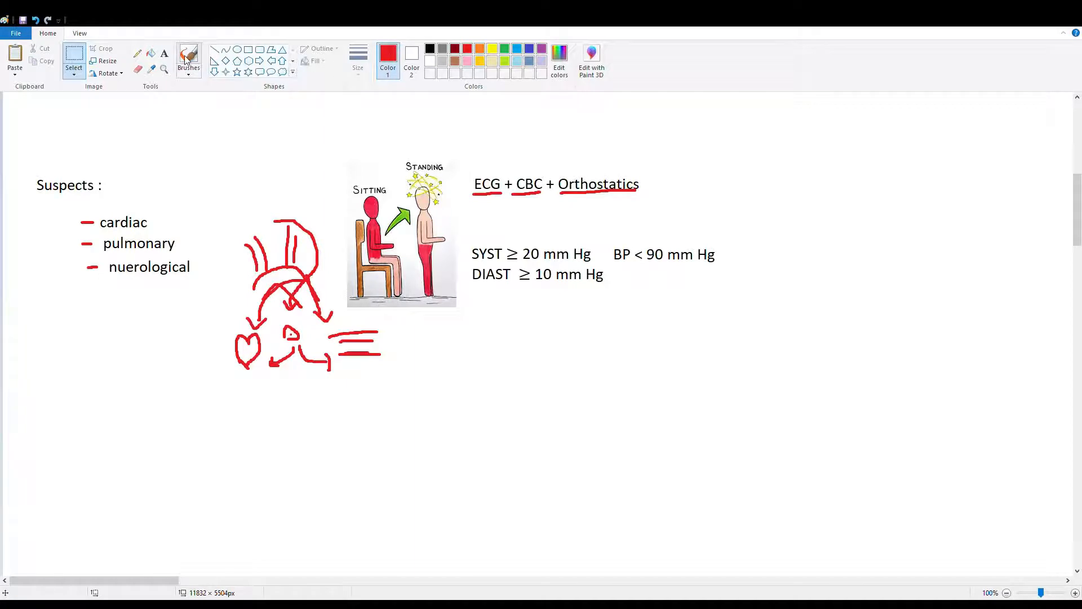
Choose a tool from the Paint toolbar for editing the orthostatics notes
click(188, 59)
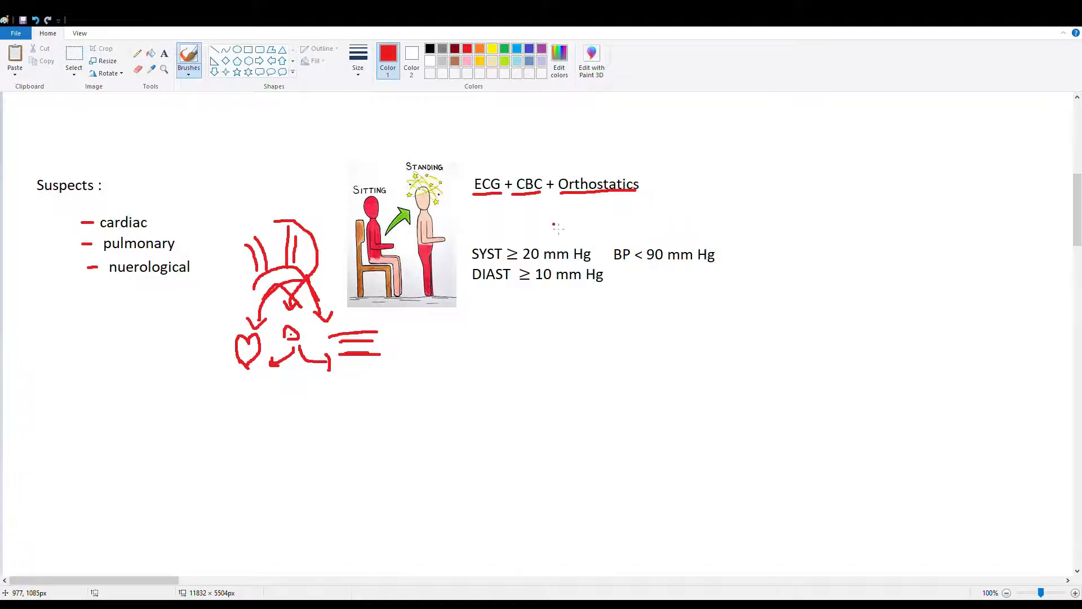
Draw a red timeline below Orthostatics with labelled intervals and BP readings beneath its marks
drag(543, 224, 601, 221)
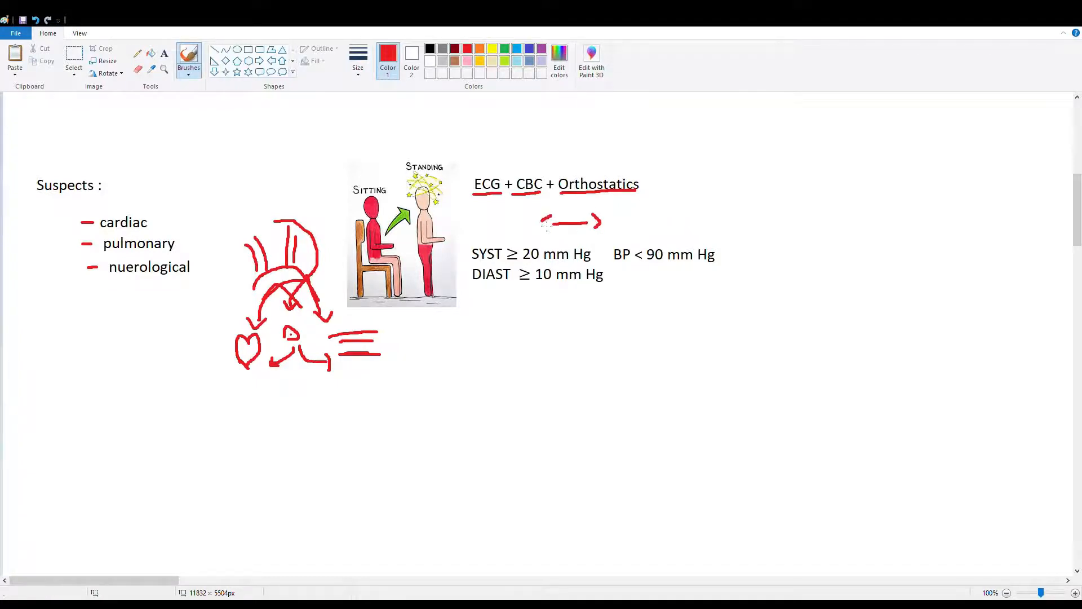
drag(563, 218, 571, 206)
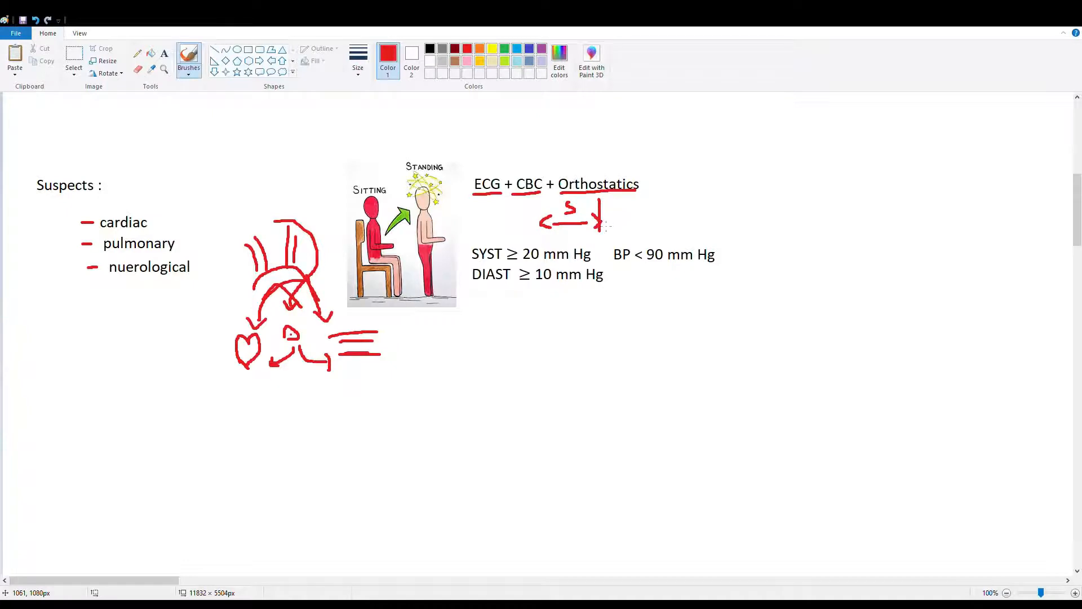
drag(602, 214, 638, 214)
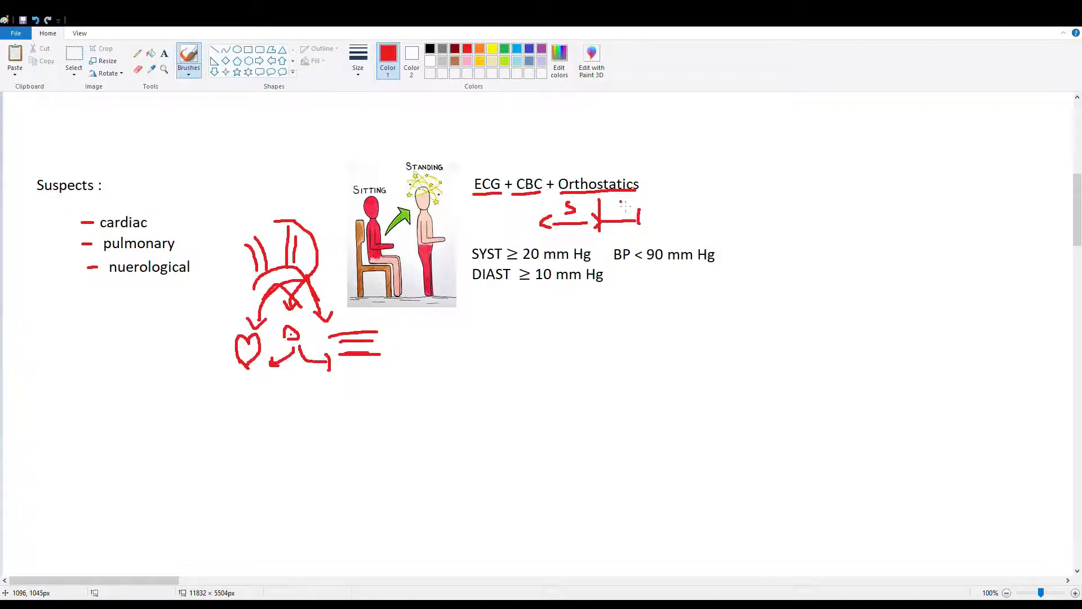
drag(618, 201, 644, 231)
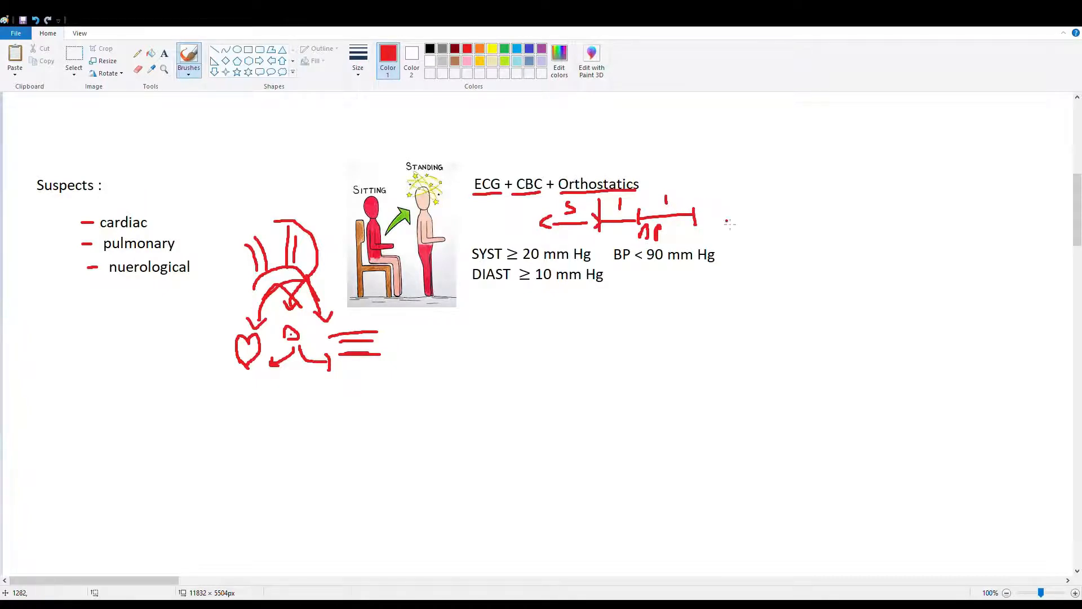
drag(696, 215, 752, 215)
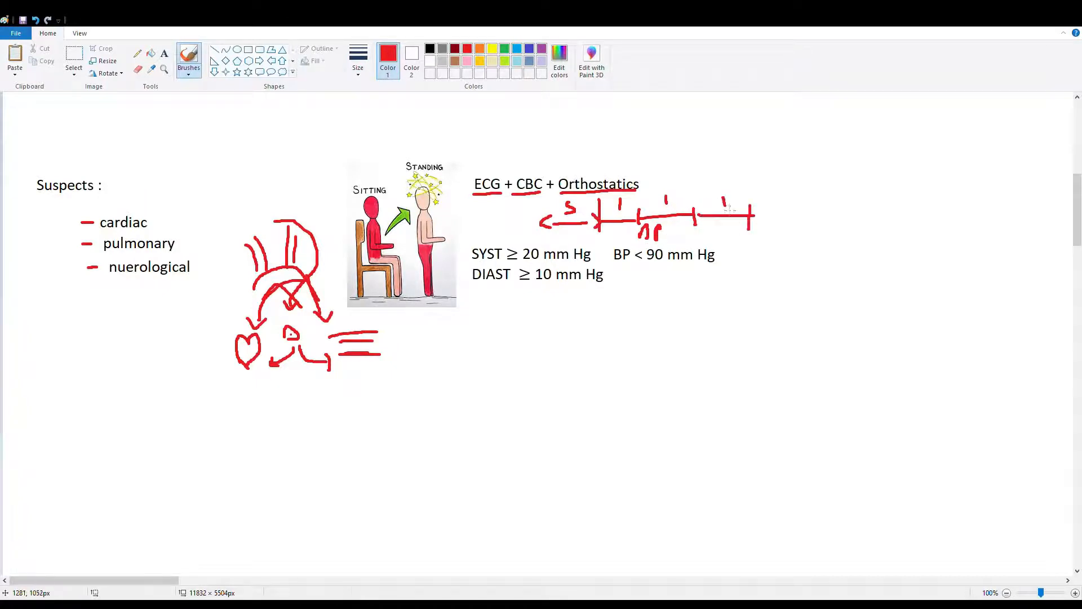
drag(691, 238, 702, 228)
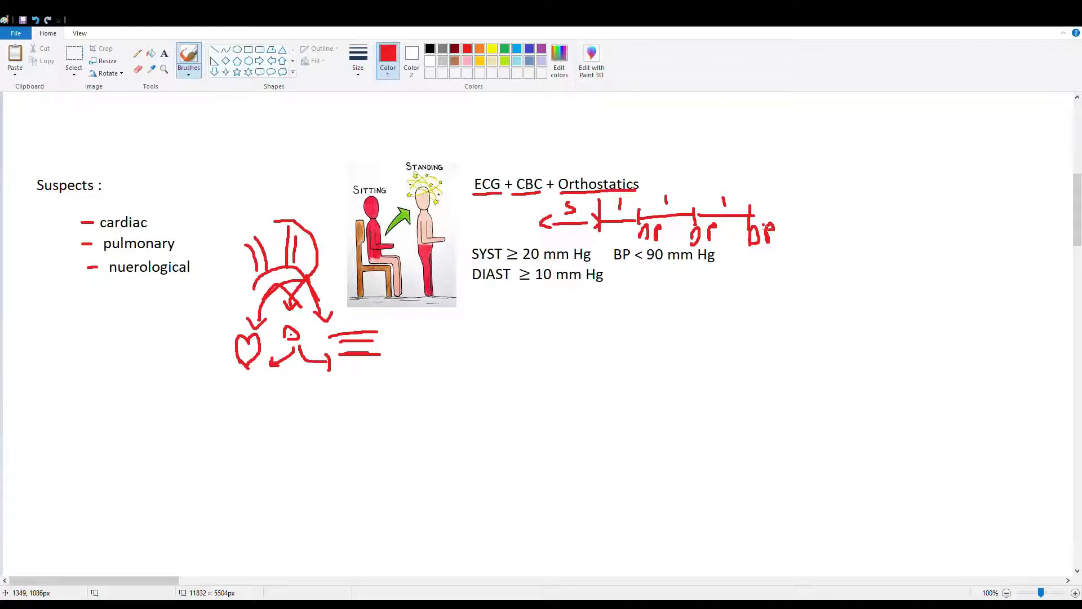
mouse_move(546, 260)
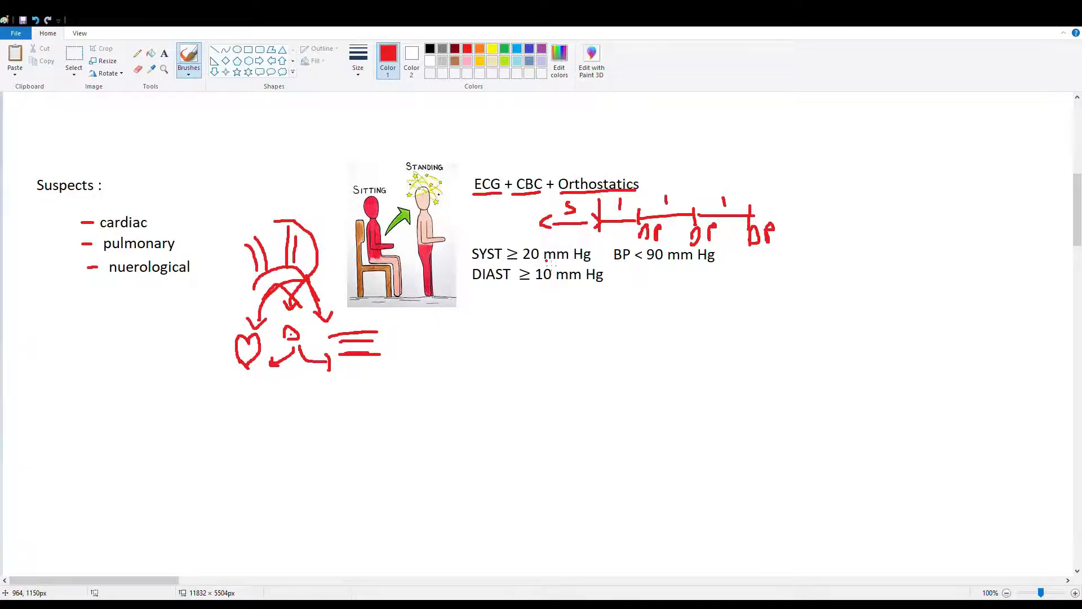
Underline the ≥ 20 systolic, < 90 and ≥ 10 diastolic thresholds in red
drag(508, 260, 531, 261)
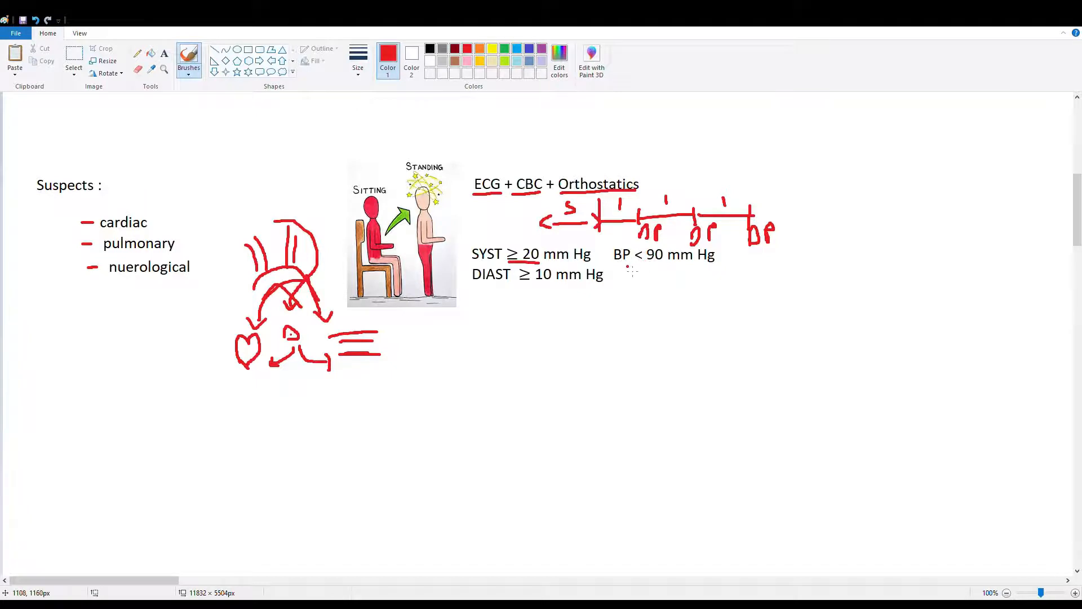
drag(629, 263, 665, 264)
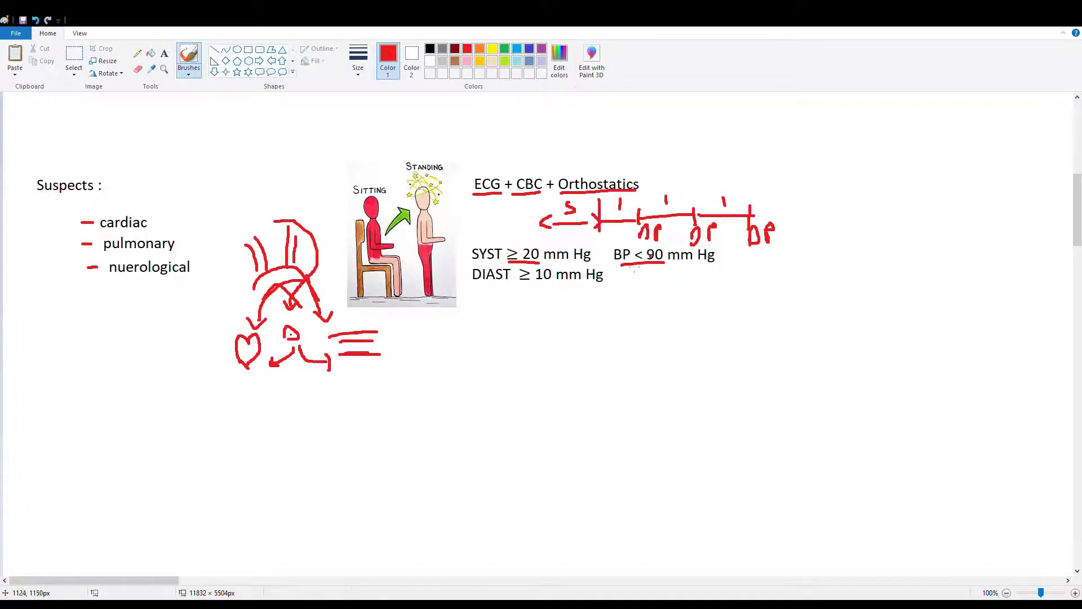
drag(519, 286, 559, 285)
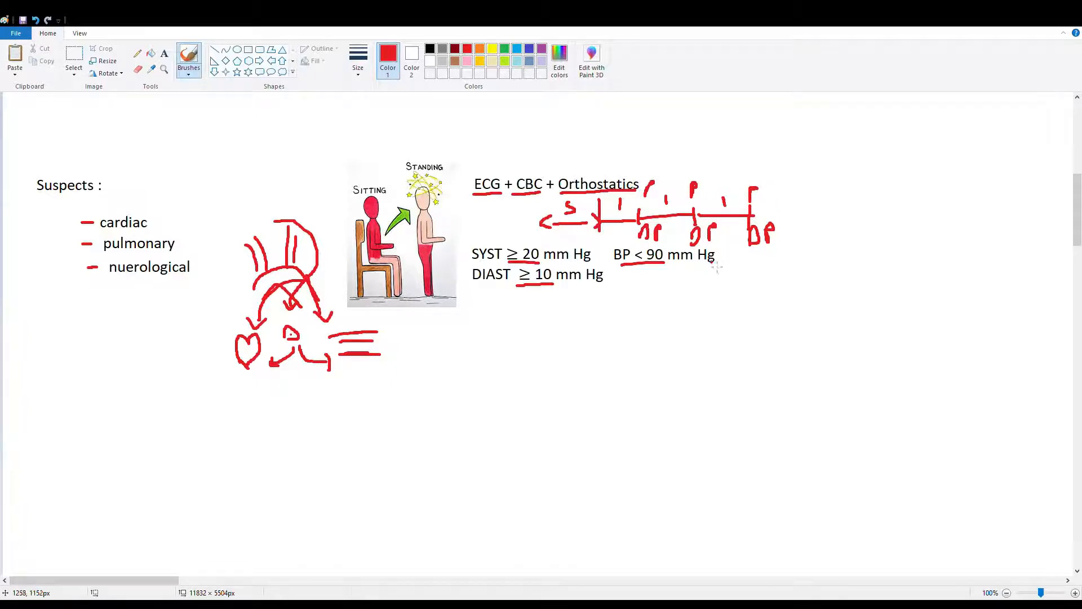
Write a red '+10' below the BP < 90 mm Hg criterion
drag(703, 303, 735, 283)
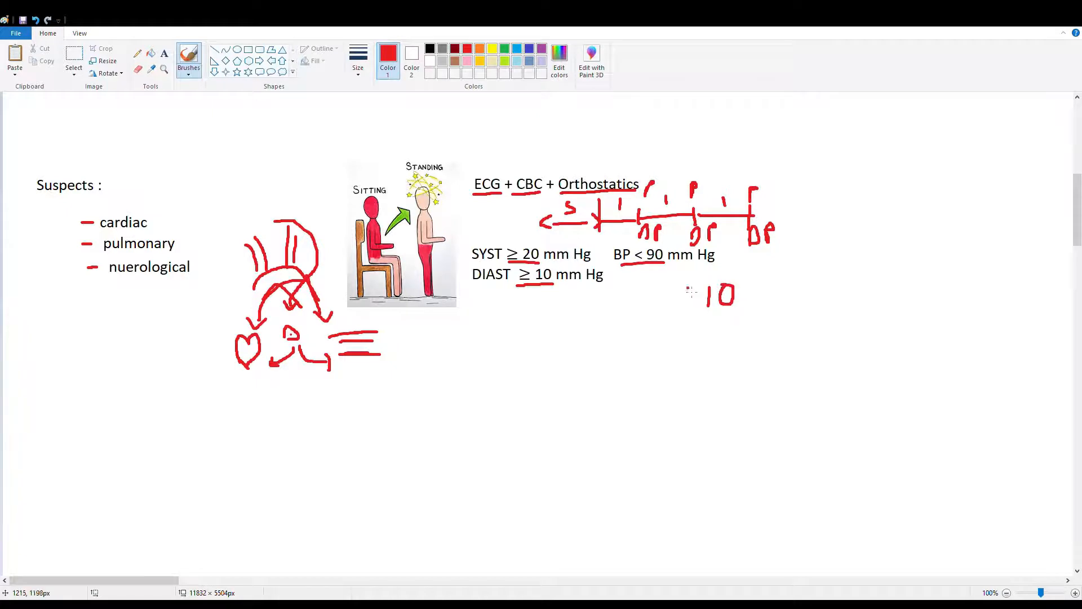
drag(682, 293, 690, 293)
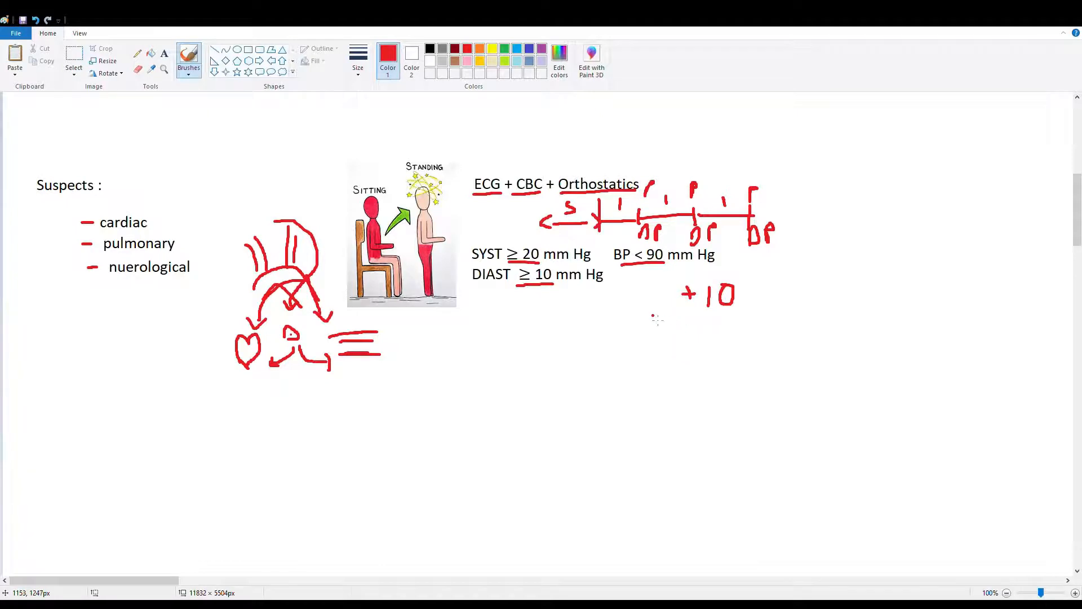
mouse_move(469, 208)
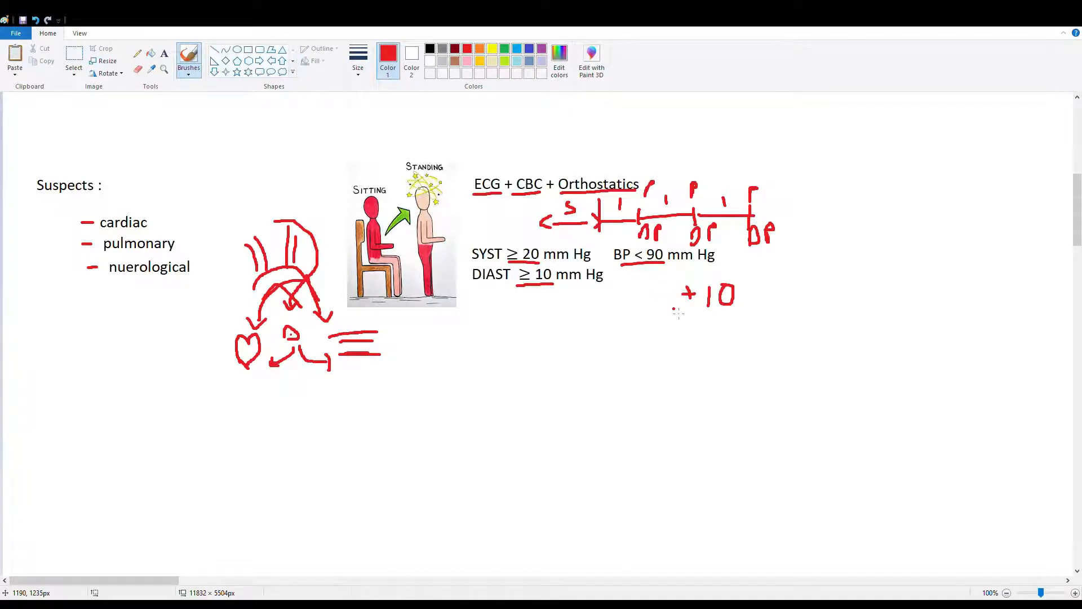
mouse_move(774, 307)
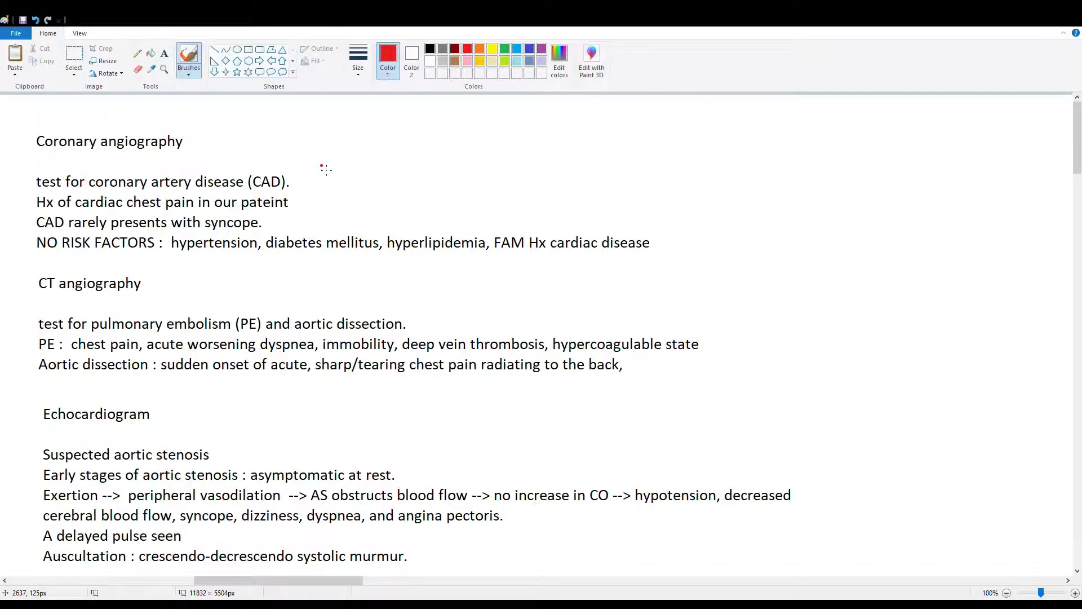
mouse_move(321, 172)
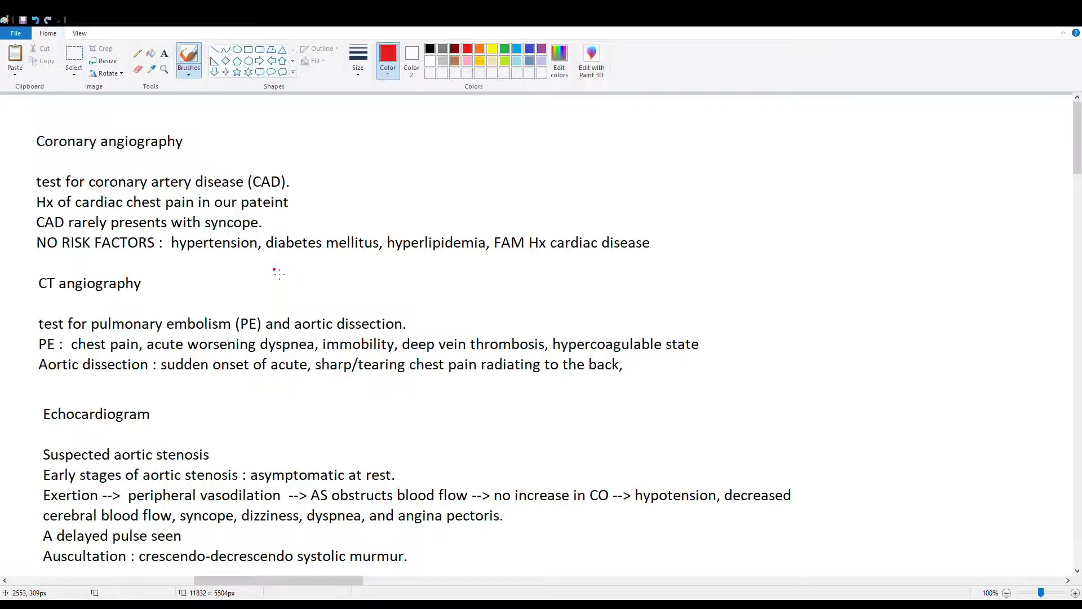
mouse_move(164, 266)
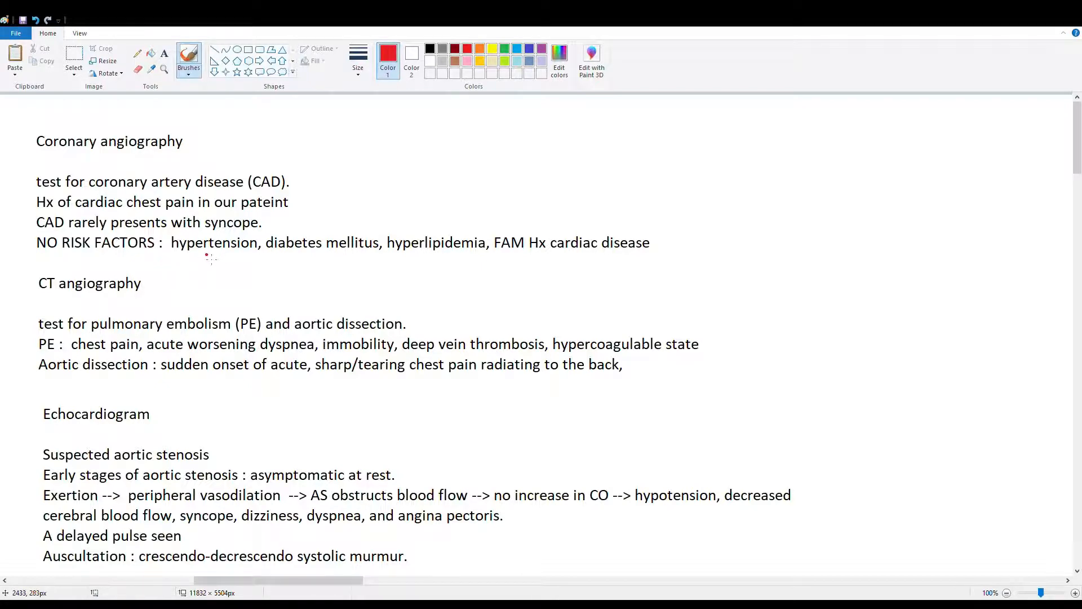
Underline hypertension, diabetes mellitus, hyperlipidemia and FAM Hx in red
drag(177, 253, 235, 253)
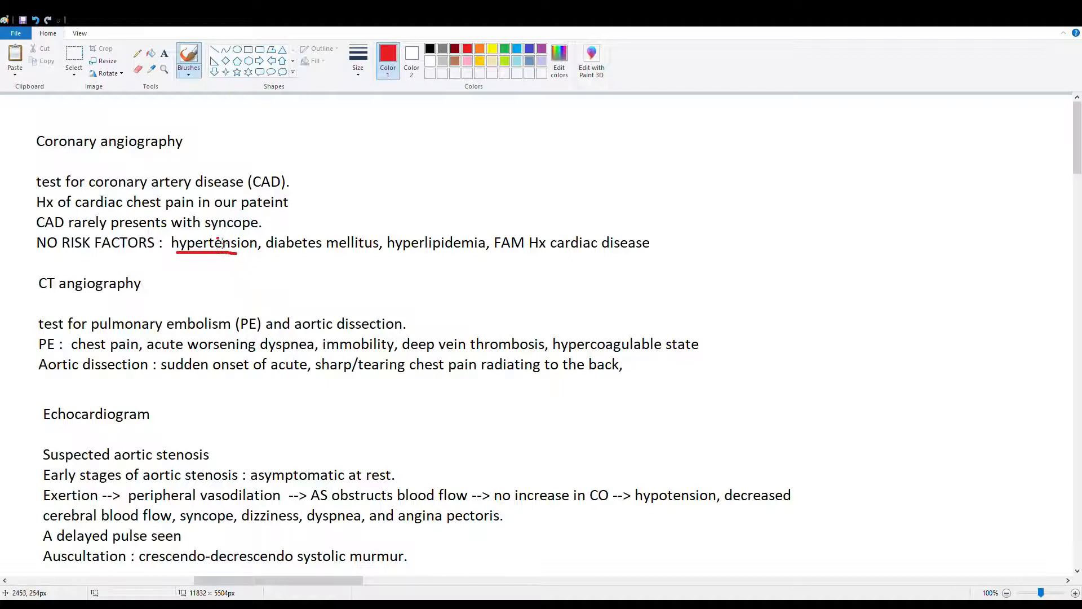
drag(264, 253, 331, 253)
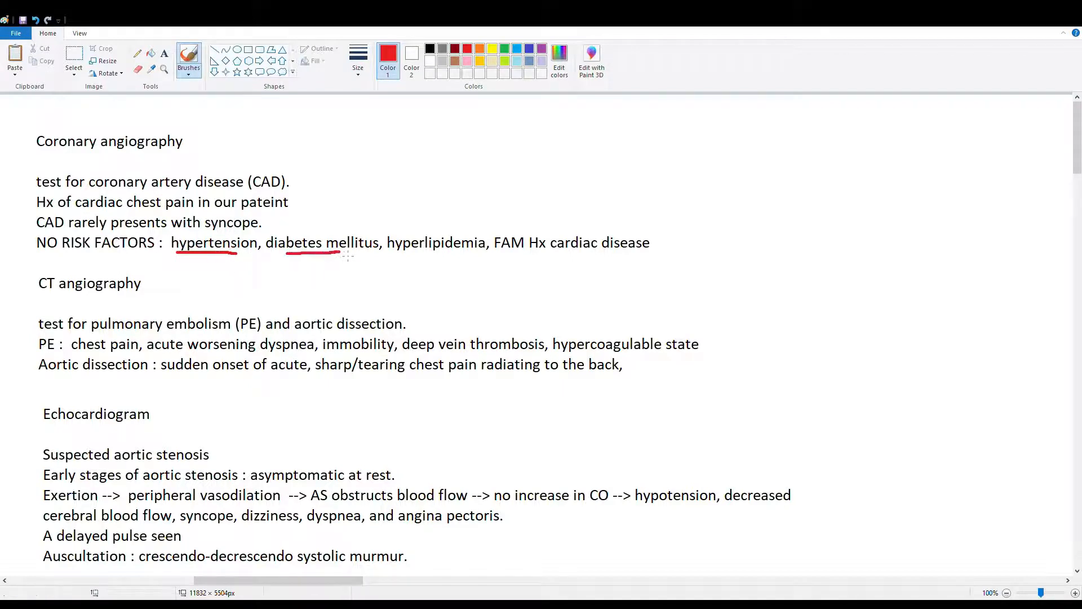
drag(387, 253, 548, 250)
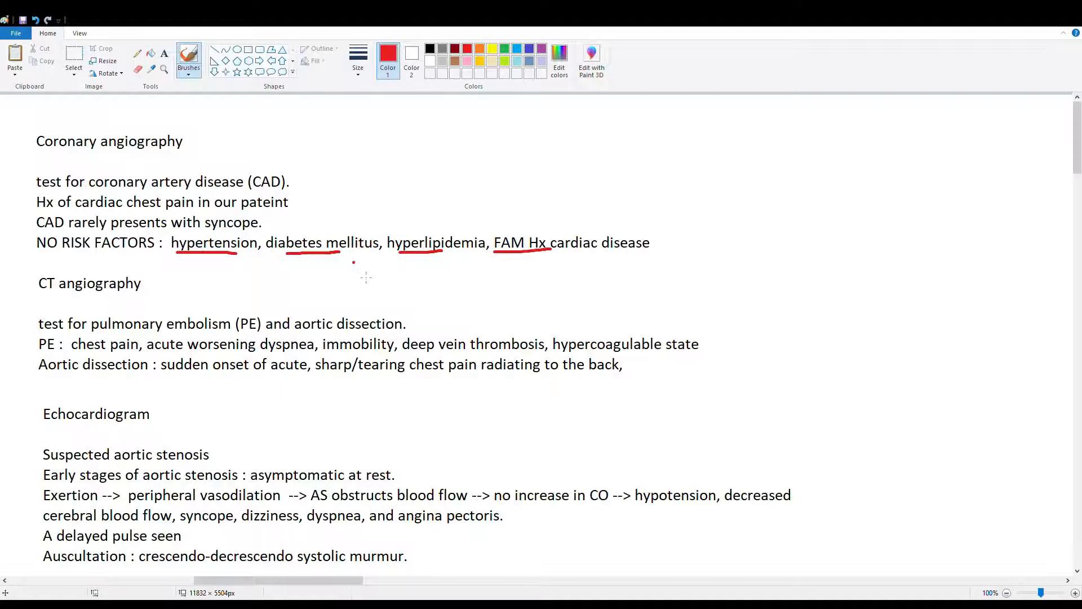
Underline pulmonary embolism (PE) and aortic dissection in the CT angiography notes
scroll(down, 3)
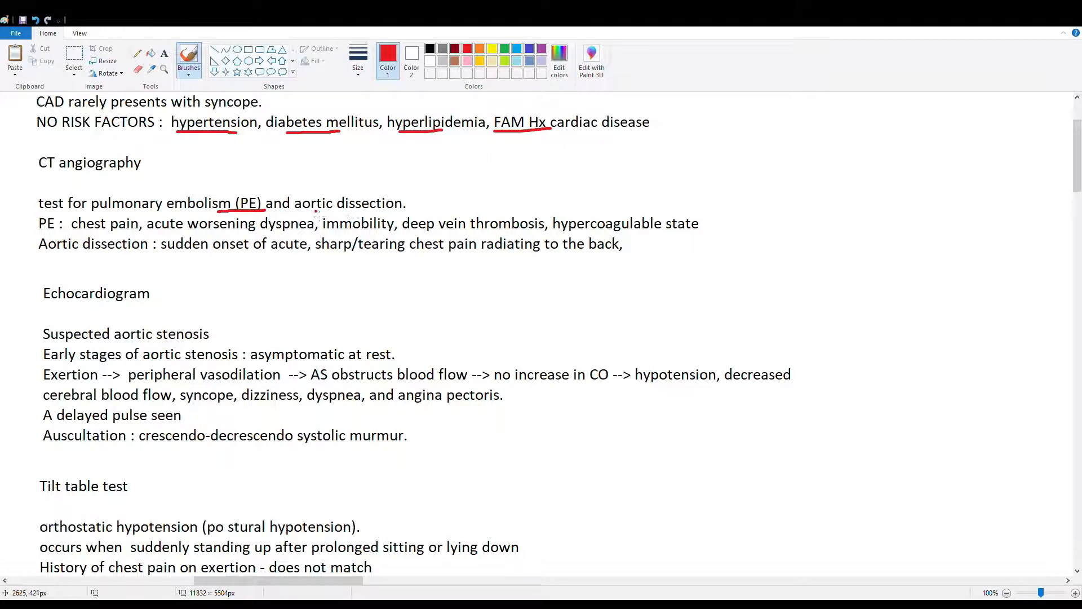
drag(293, 215, 406, 210)
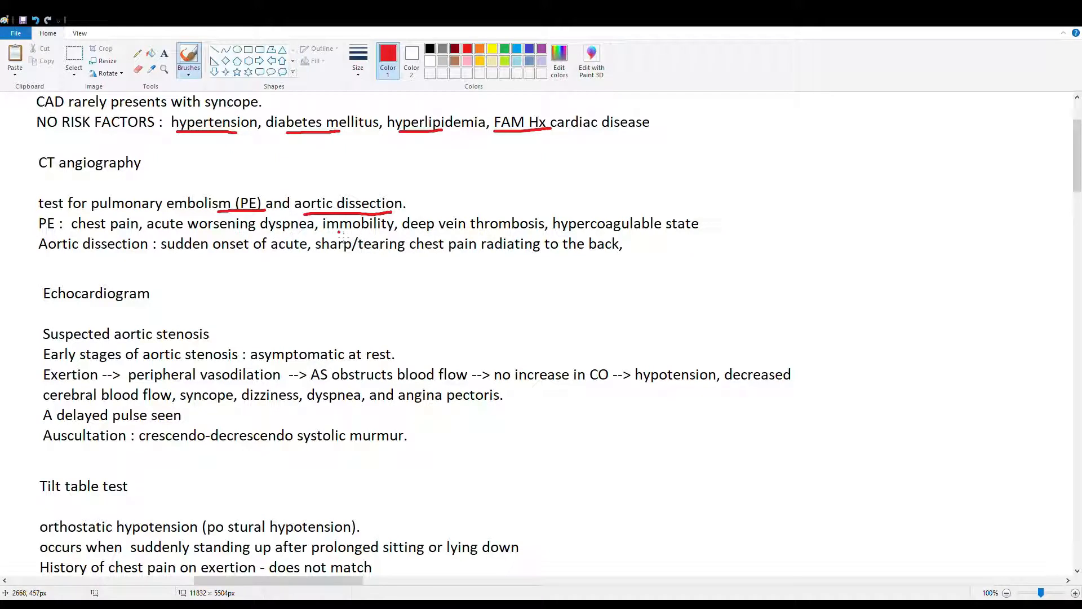
drag(321, 234, 514, 233)
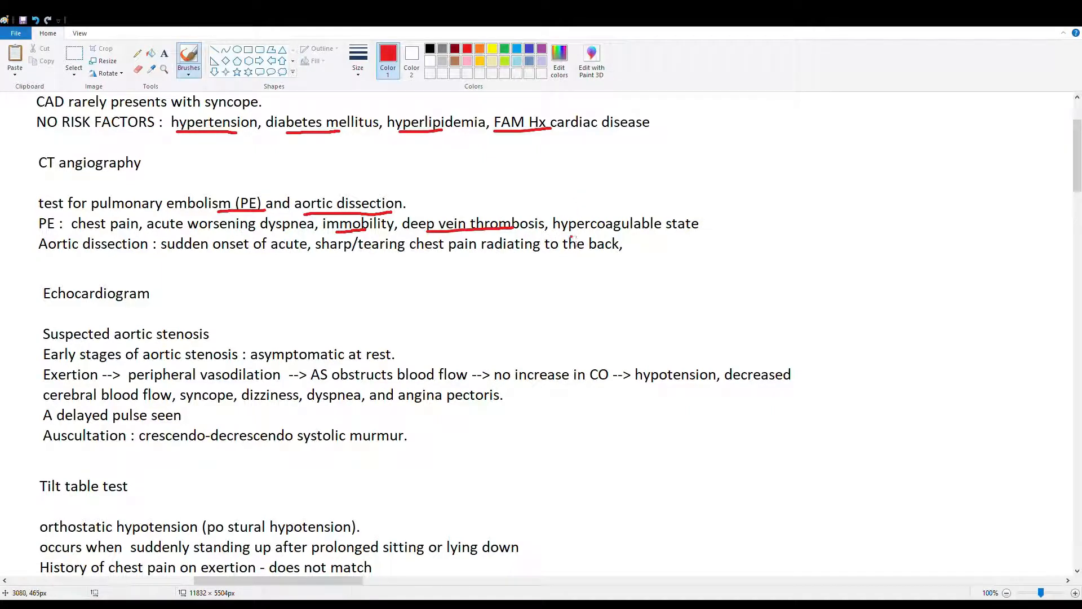
Underline immobility/deep vein thrombosis, hypercoagulable state and 'radiating to the back'
drag(559, 218, 680, 211)
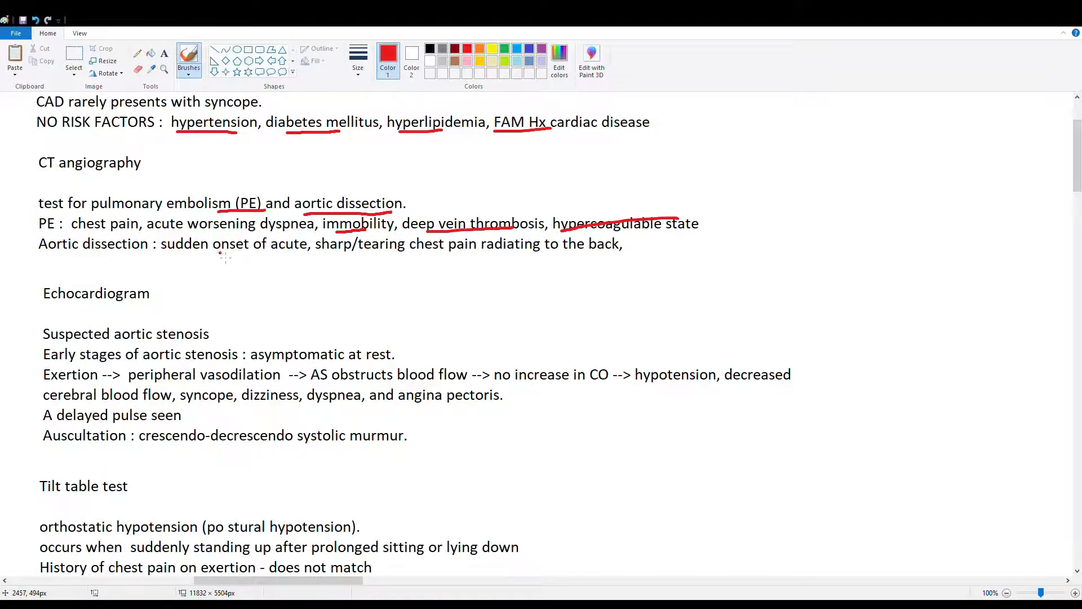
drag(315, 256, 386, 254)
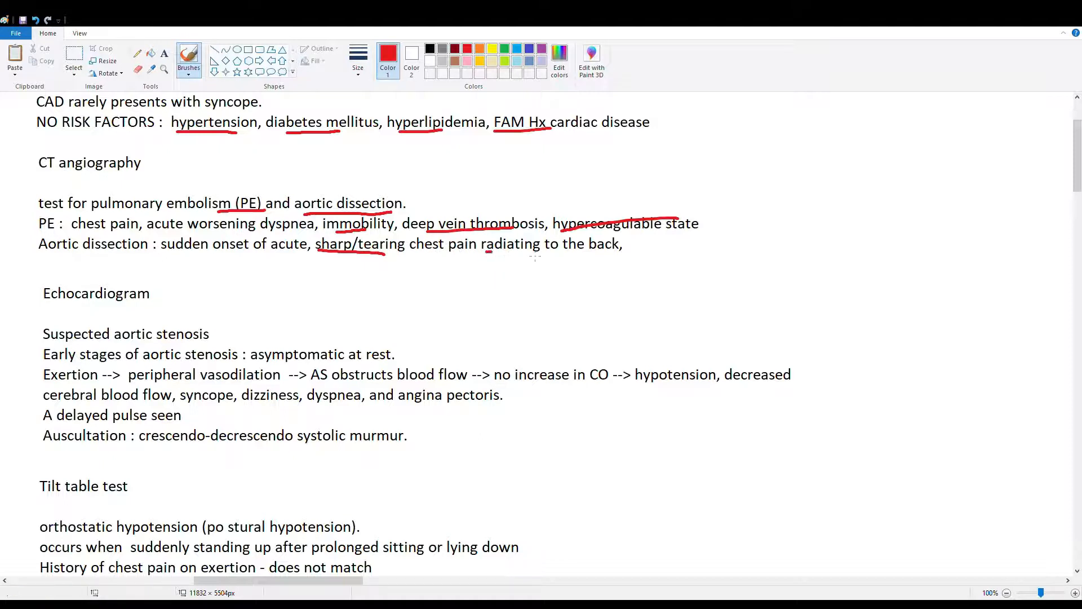
drag(487, 250, 598, 244)
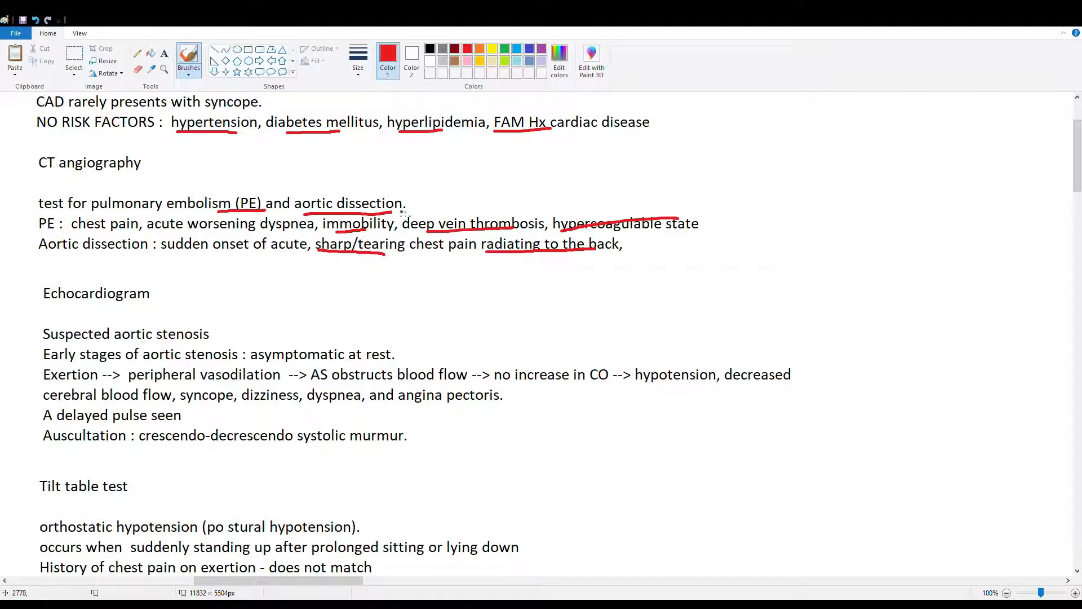
Underline the exertion chain, 'hypotension, decreased' and 'crescendo-decrescendo' in the aortic stenosis notes
scroll(down, 3)
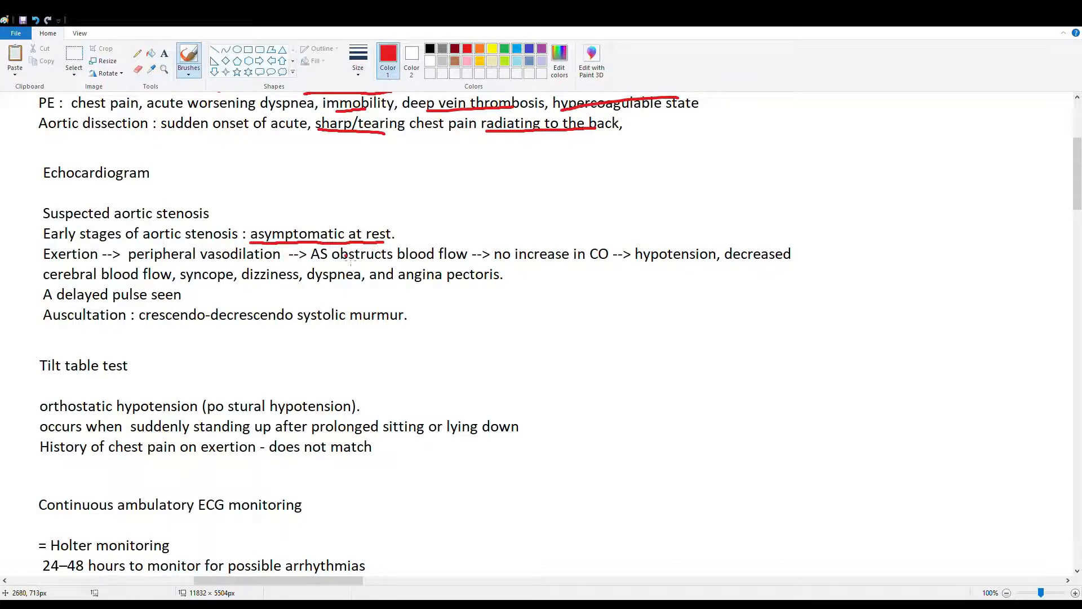
mouse_move(337, 267)
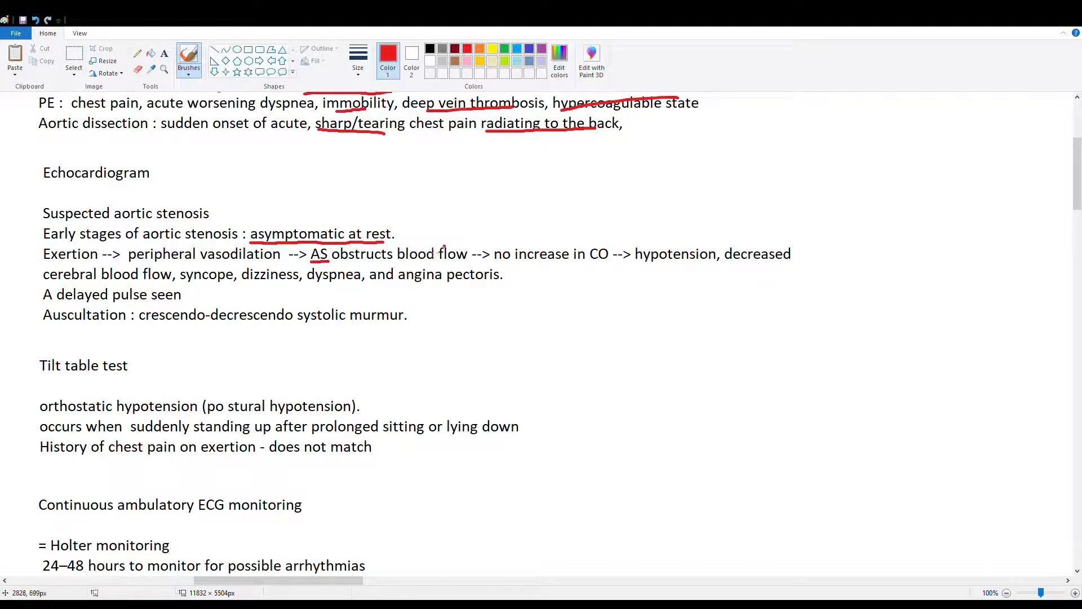
mouse_move(580, 263)
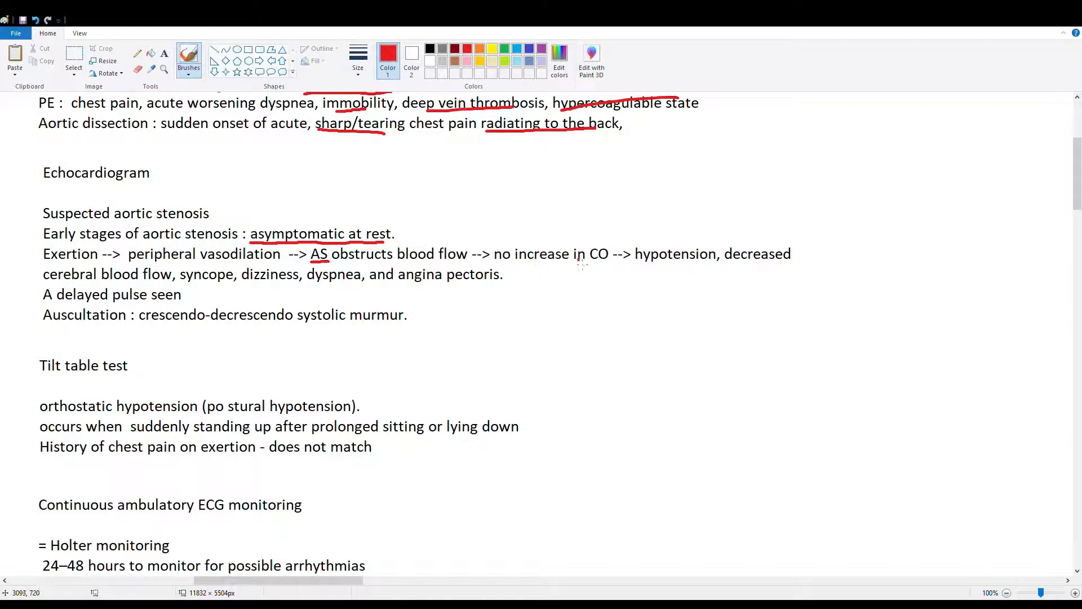
drag(571, 264, 611, 264)
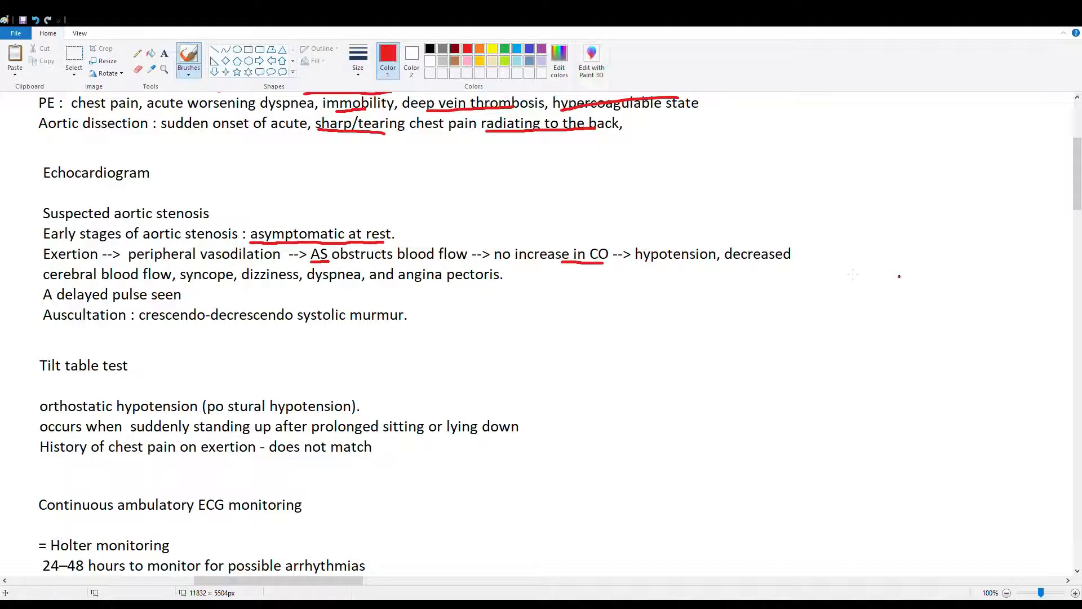
mouse_move(690, 269)
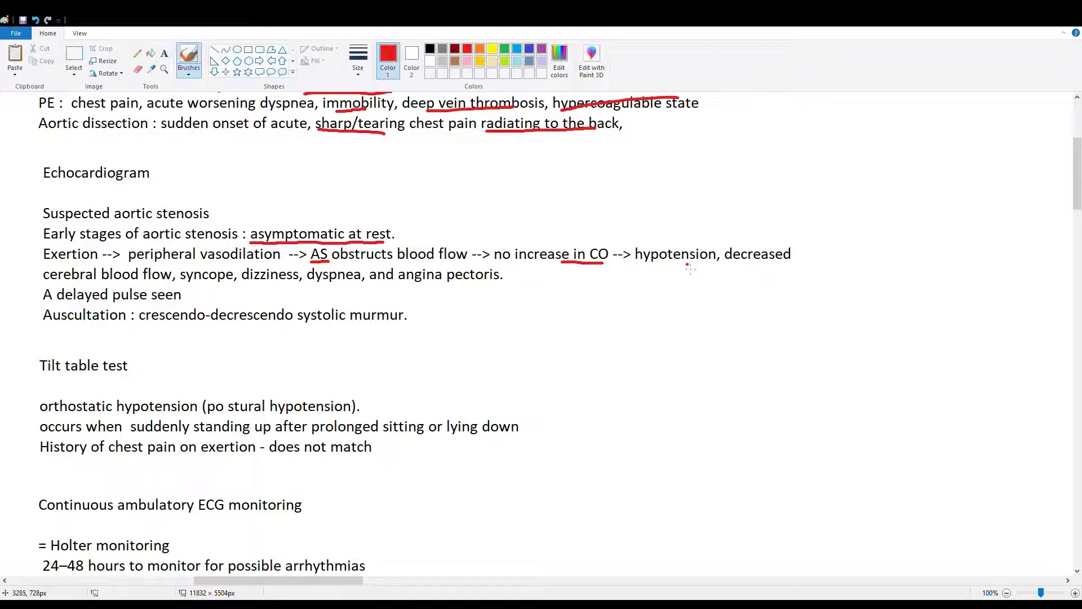
drag(647, 264, 731, 265)
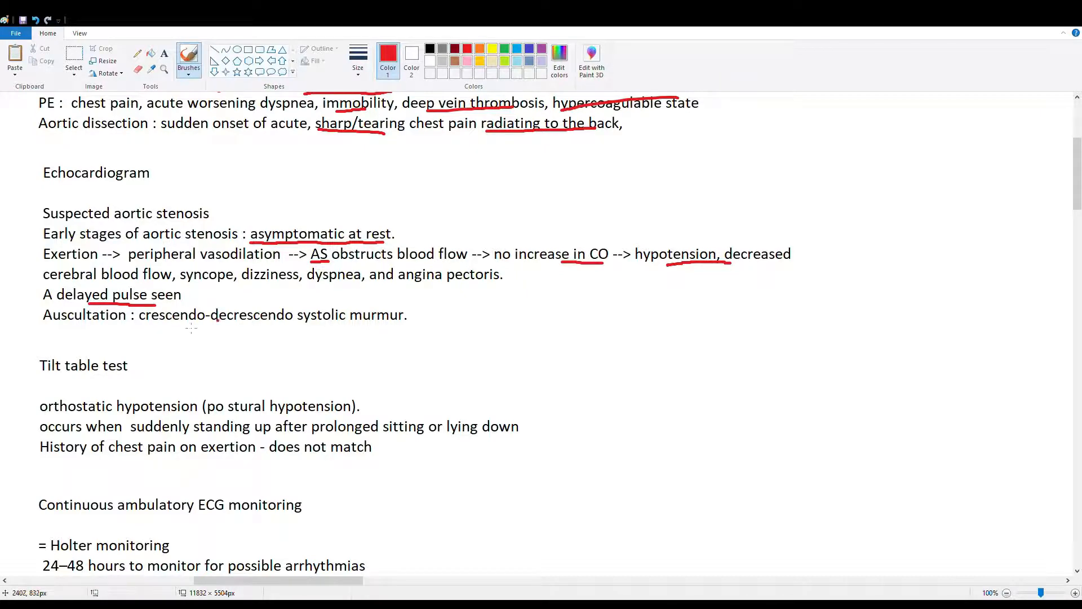
drag(159, 325, 259, 319)
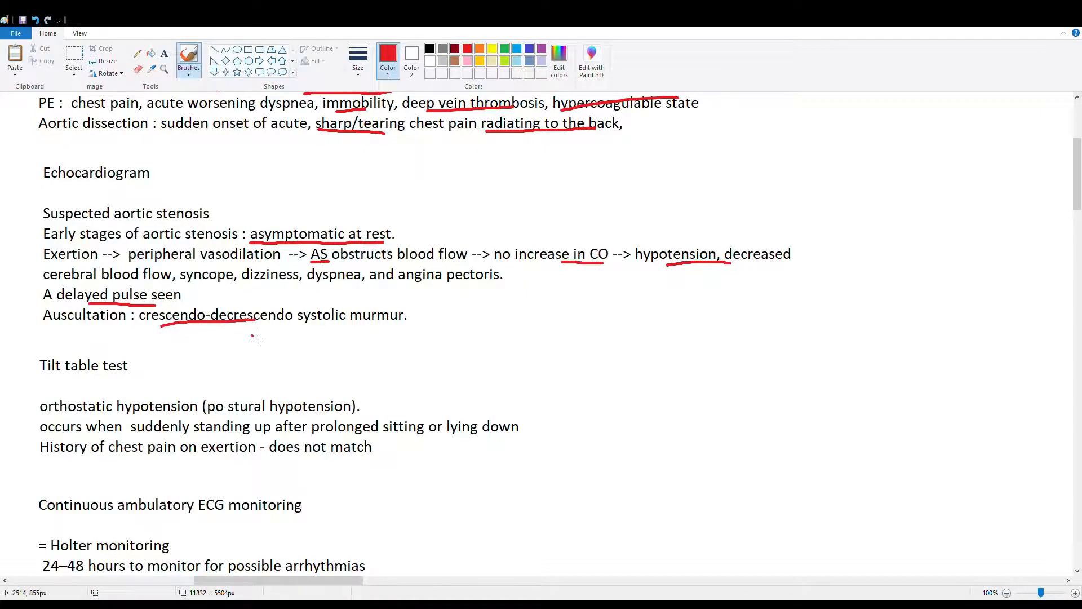
Mark 'chest pain' with a red stroke in the tilt table test notes
scroll(down, 3)
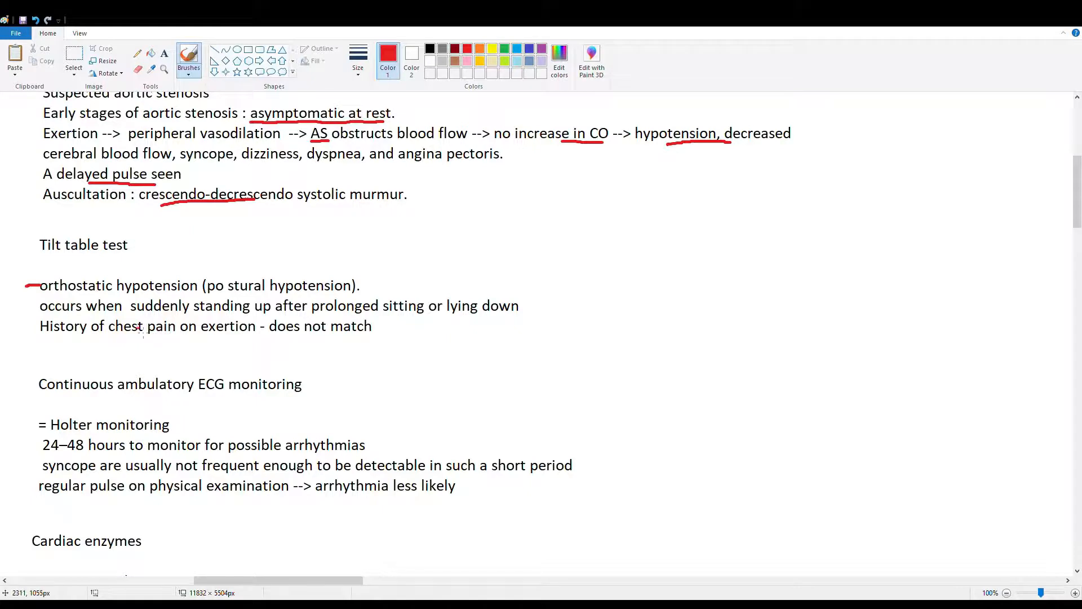
drag(142, 326, 263, 326)
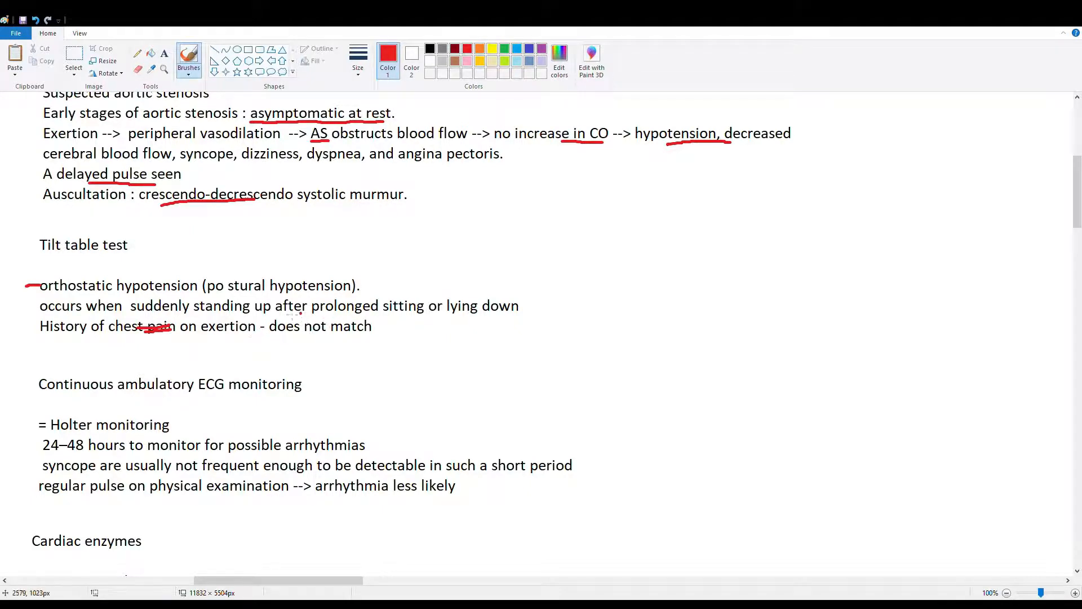
mouse_move(189, 294)
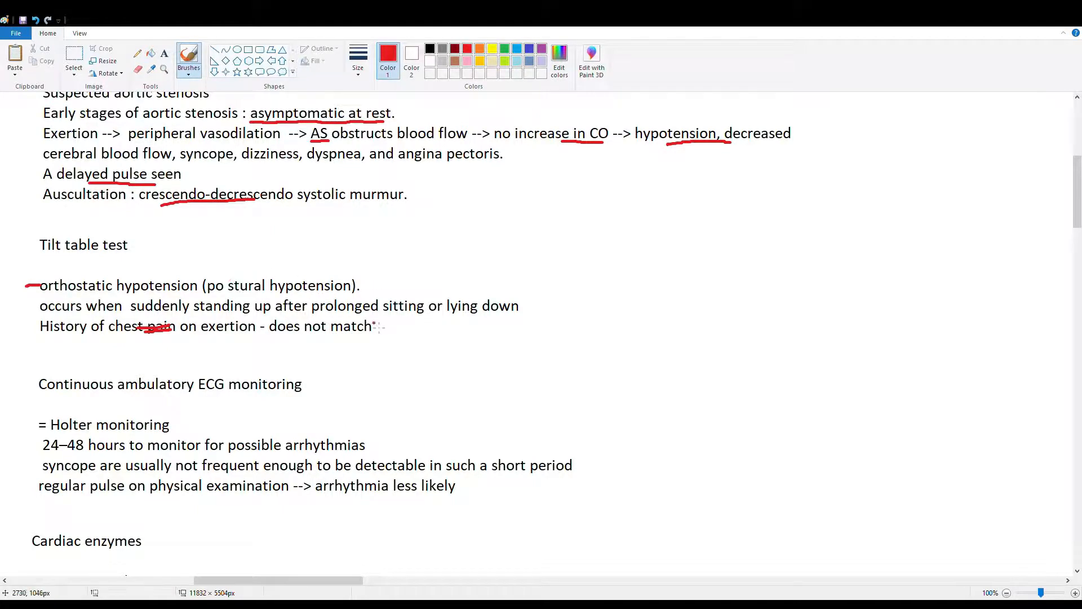
scroll(down, 3)
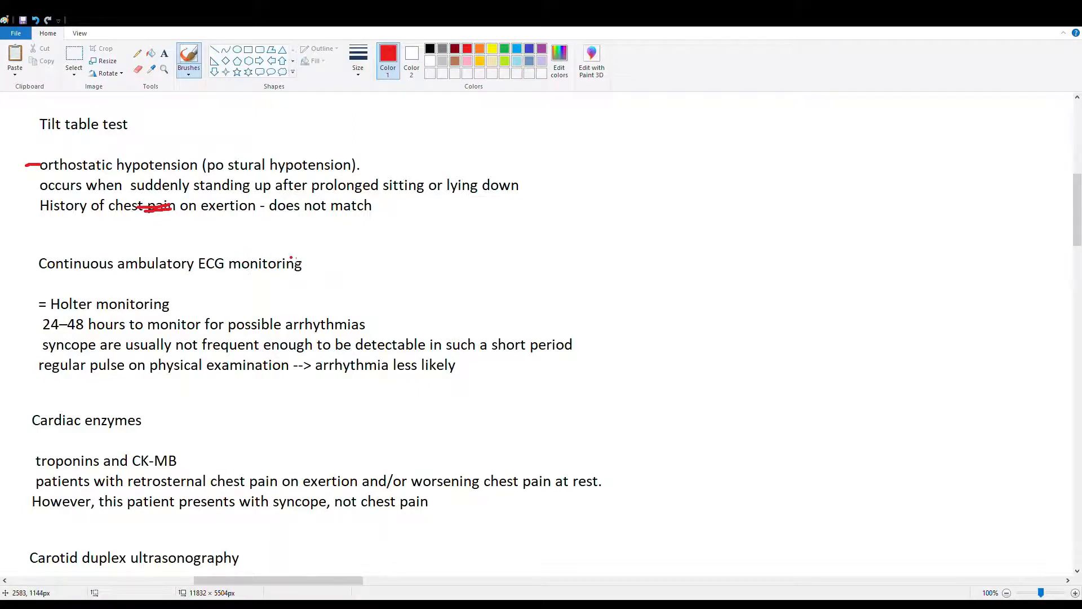
mouse_move(195, 295)
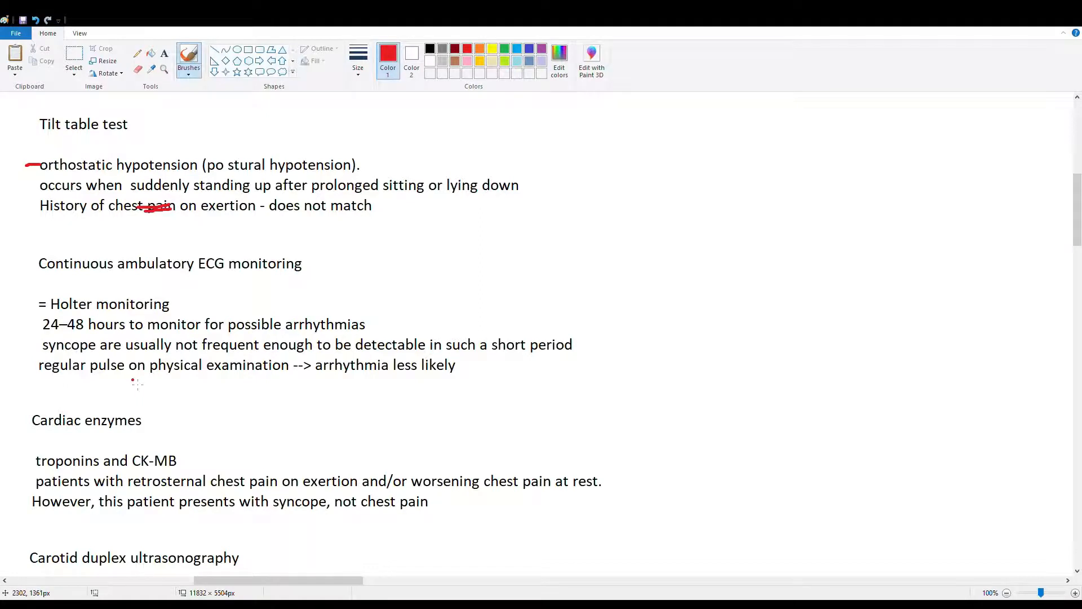
mouse_move(100, 353)
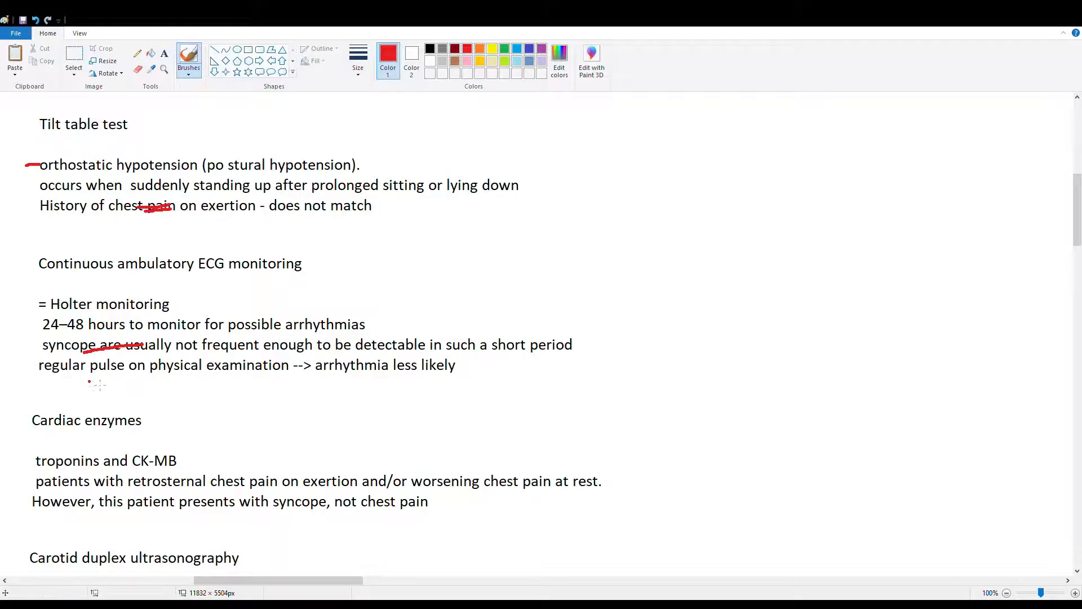
Underline 'regular pulse' and 'arrhythmia' in red in the Holter monitoring notes
drag(43, 373, 81, 374)
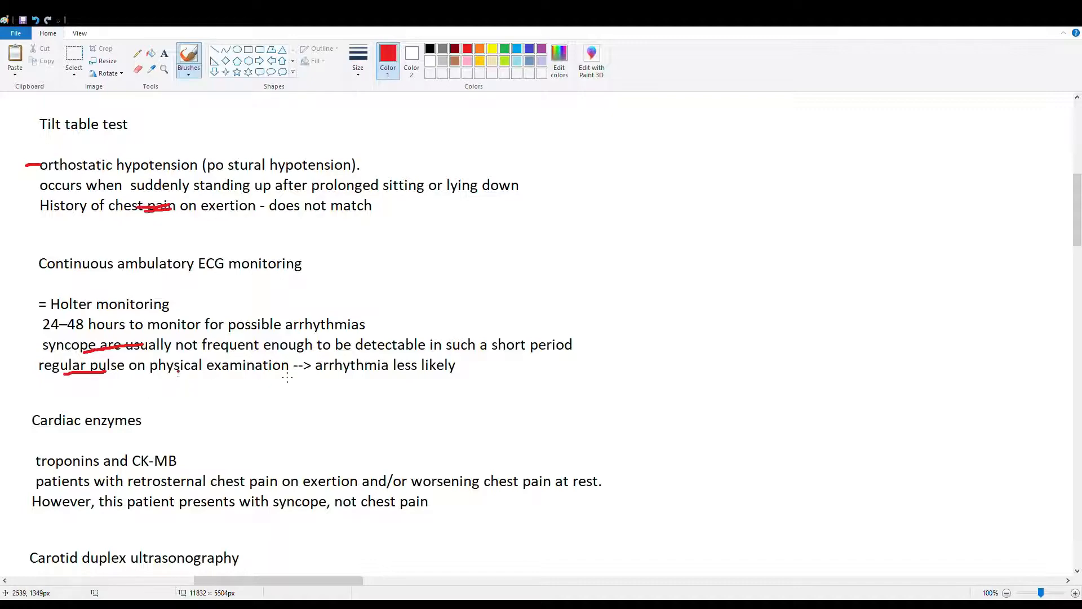
drag(316, 365, 360, 365)
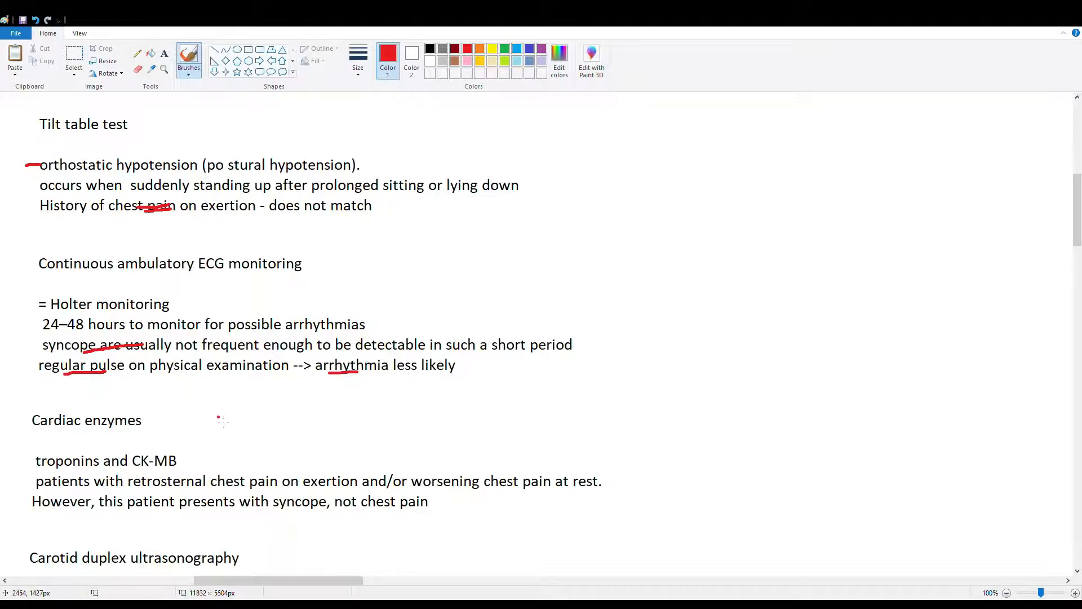
scroll(down, 3)
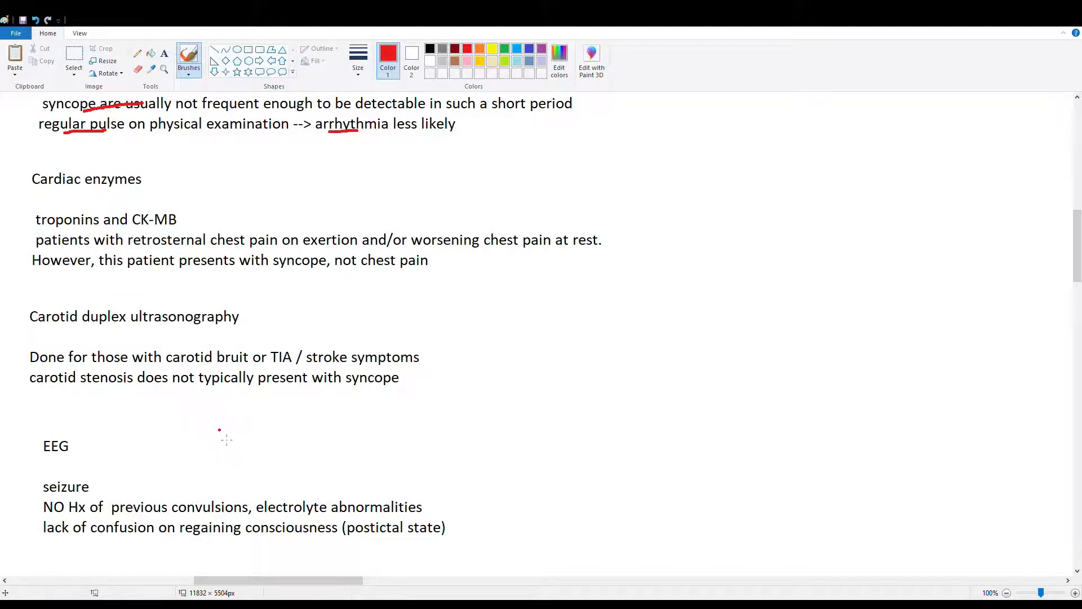
mouse_move(452, 362)
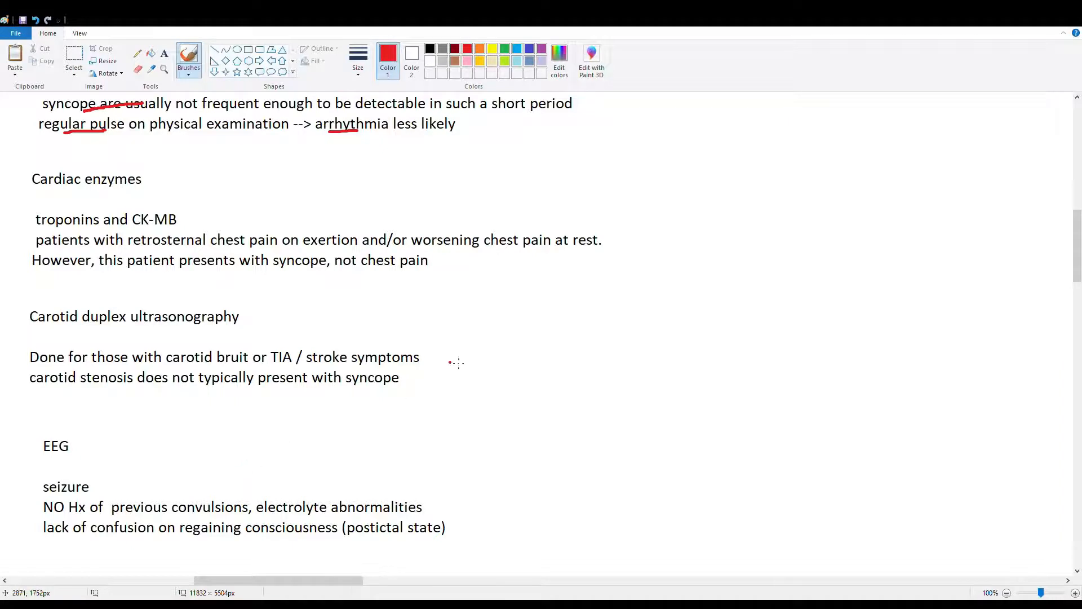
Underline 'chest pain' in red in the retrosternal chest pain line
drag(493, 250, 542, 249)
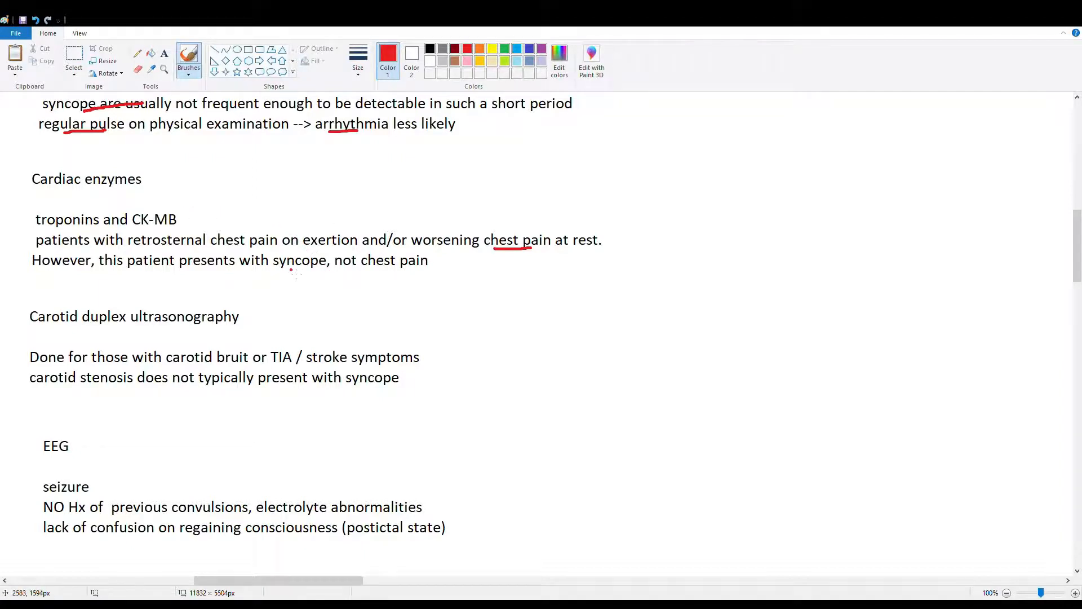
mouse_move(353, 273)
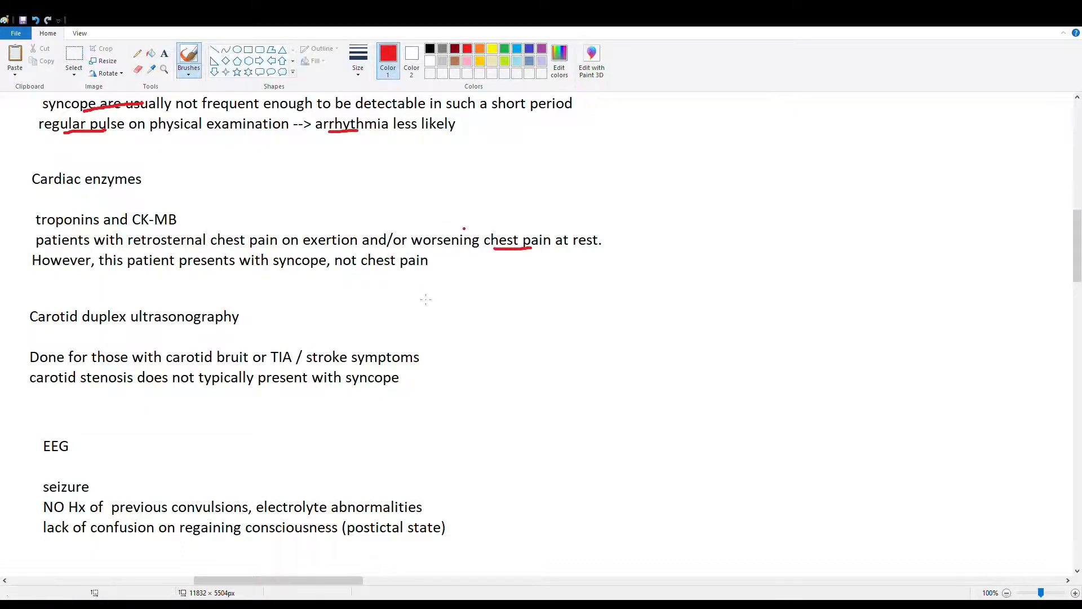
mouse_move(420, 325)
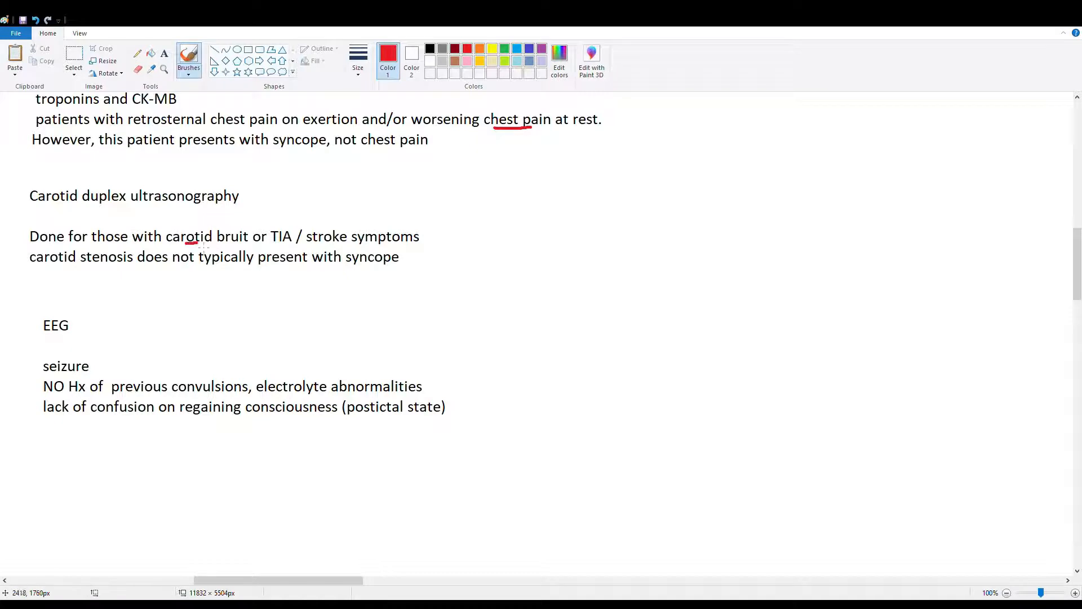
Underline 'carotid bruit' and 'TIA / stroke symptoms' in red under Carotid duplex ultrasonography
drag(185, 243, 234, 238)
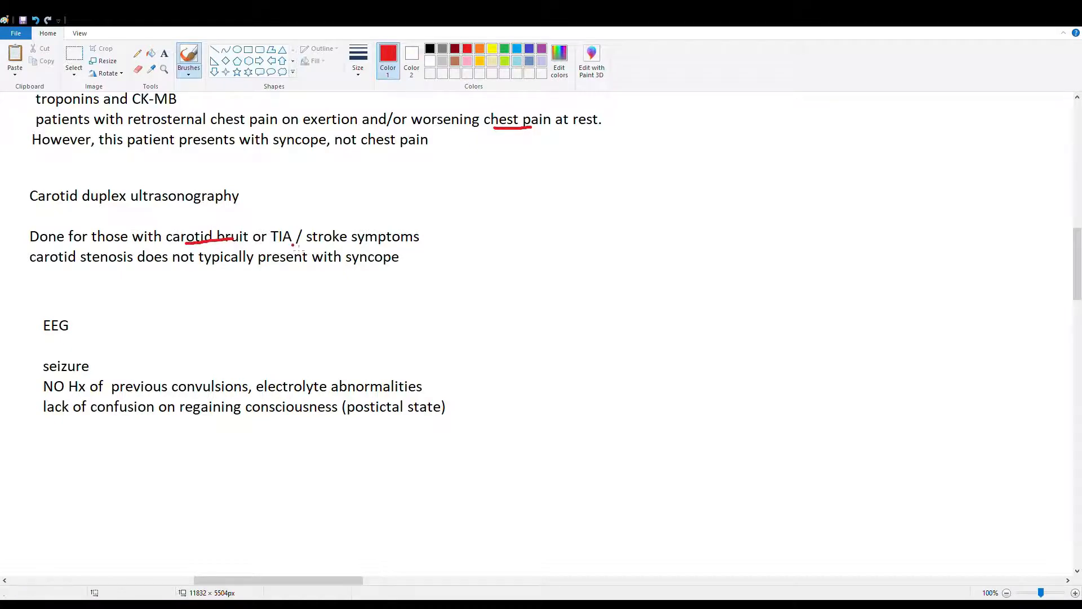
drag(293, 244, 414, 243)
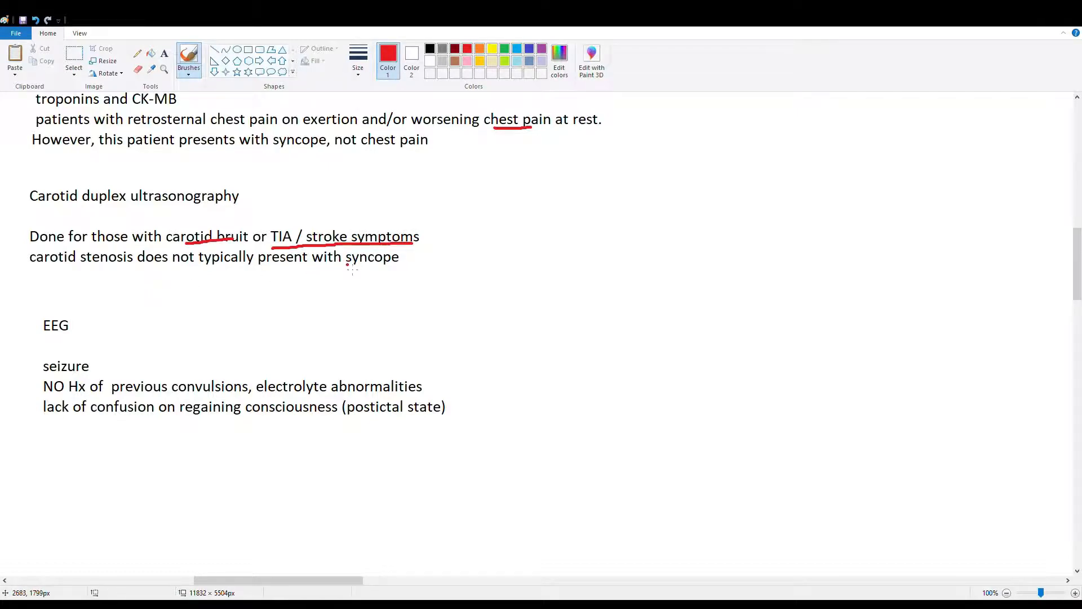
drag(345, 265, 398, 265)
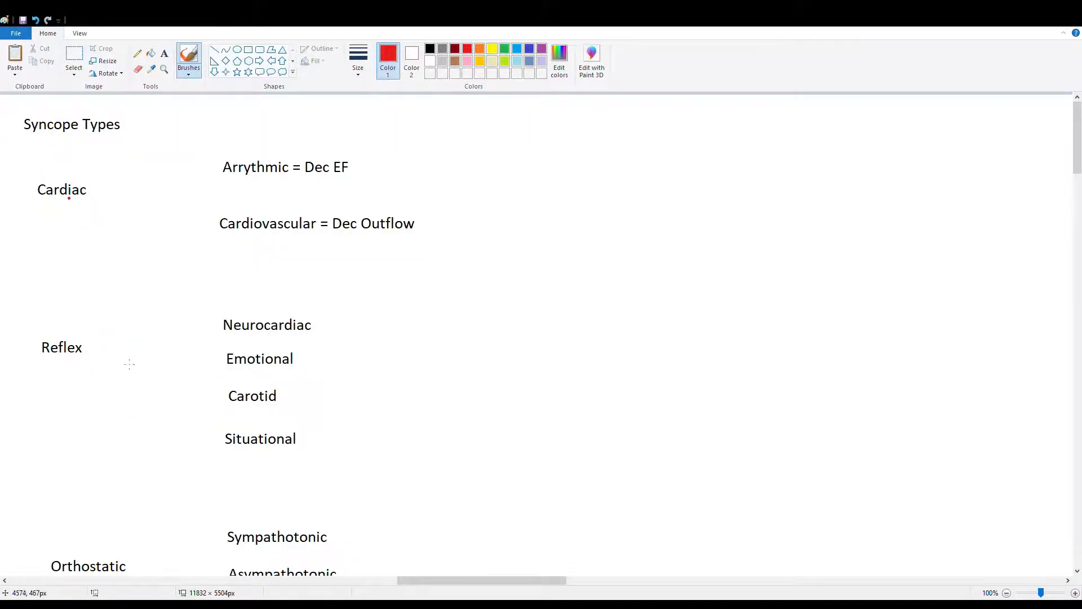
mouse_move(124, 432)
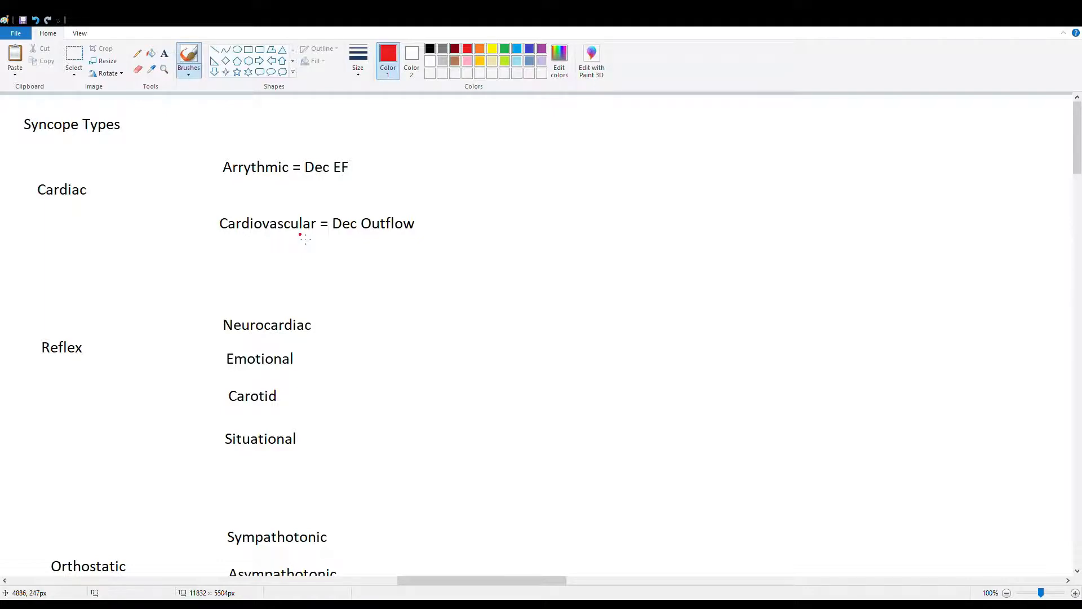
Underline Arrythmic in red, then bracket and underline Cardiovascular
drag(222, 181, 257, 179)
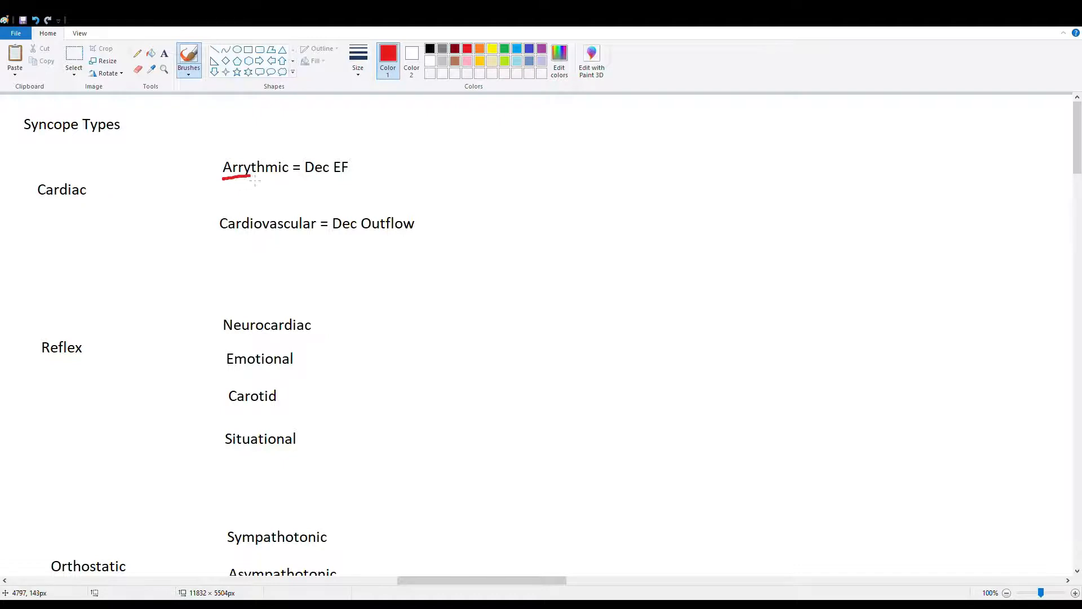
drag(248, 178, 275, 179)
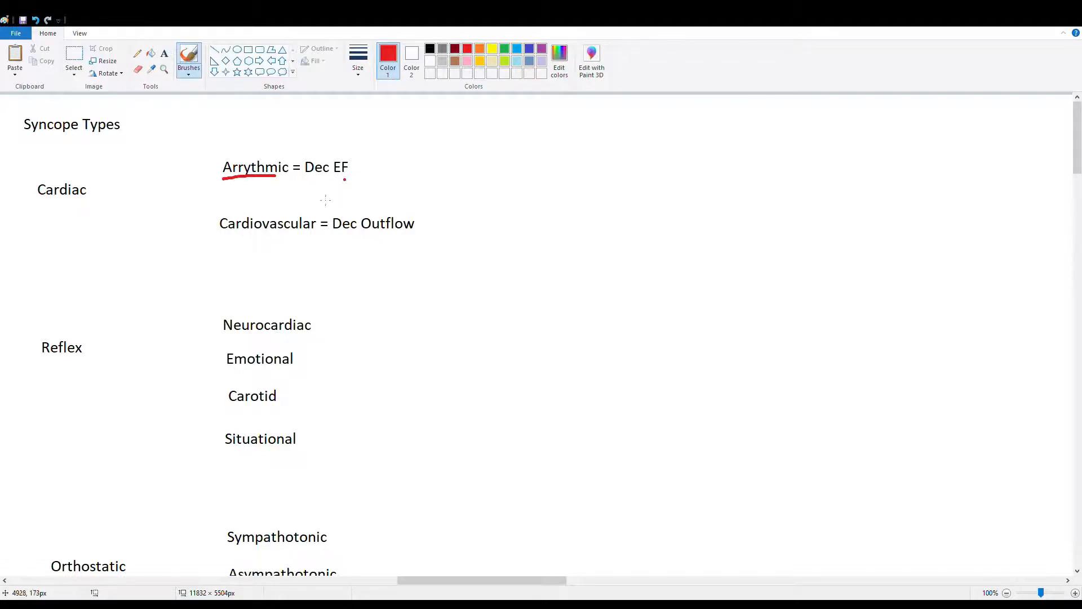
drag(225, 234, 302, 230)
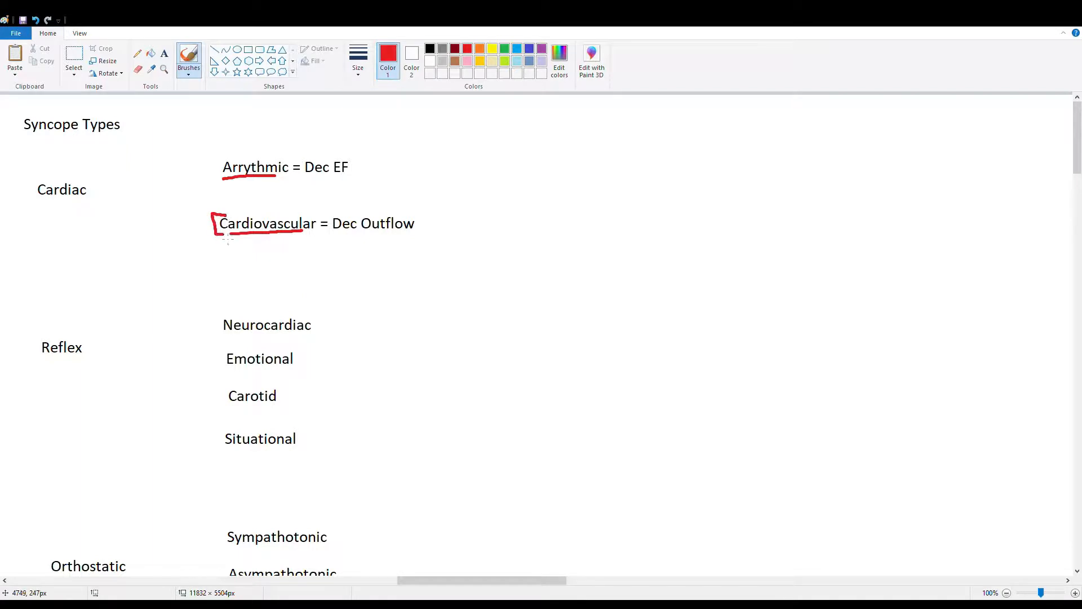
Bracket Arrythmic, draw red arrows from Cardiac to both subtypes, and underline Reflex
drag(214, 153, 214, 180)
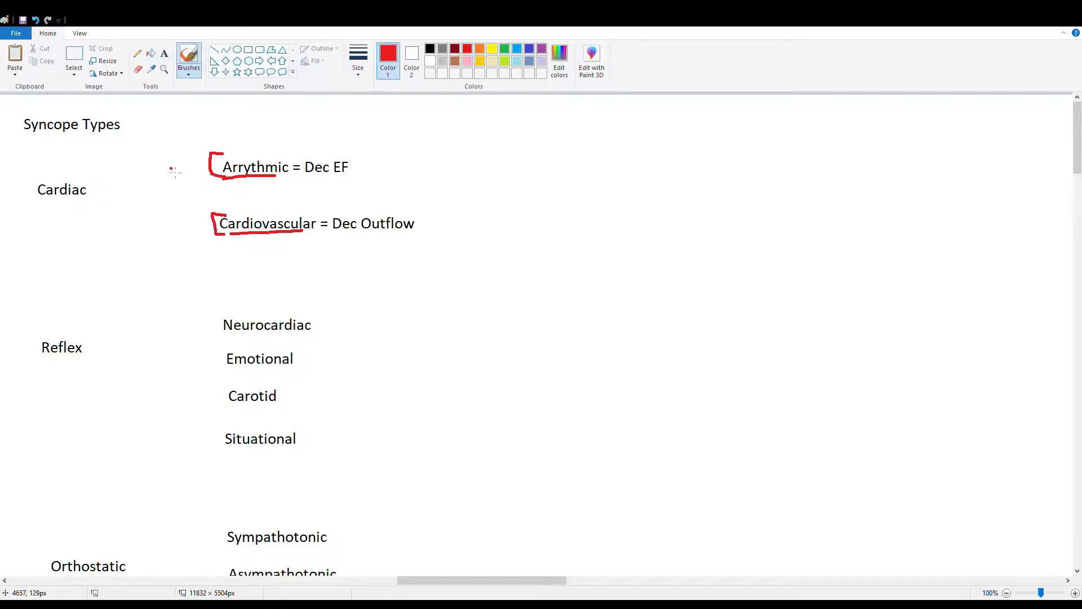
drag(127, 186, 201, 172)
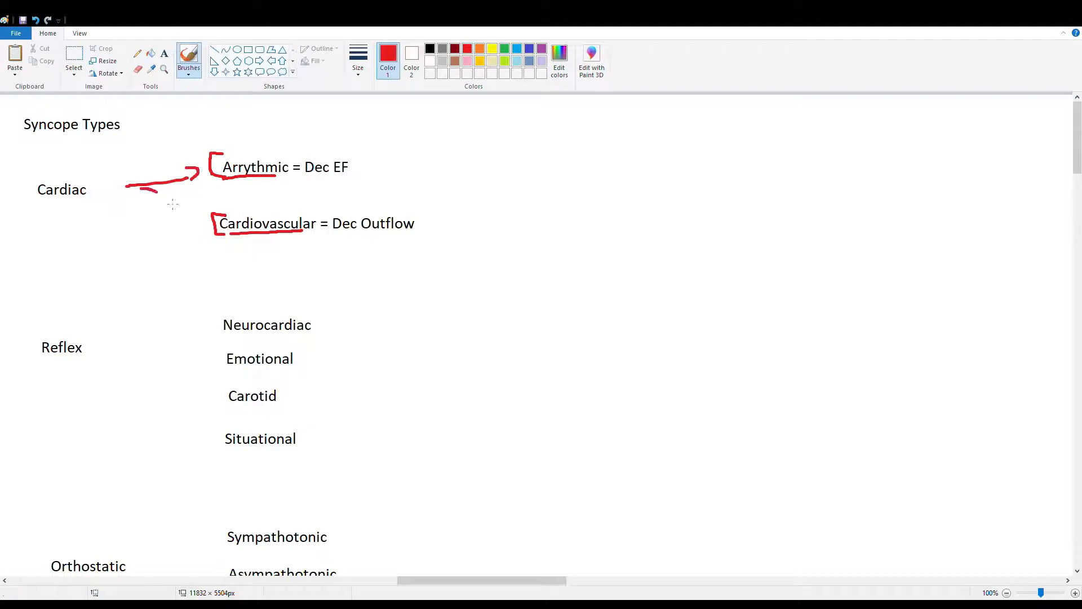
drag(159, 186, 183, 221)
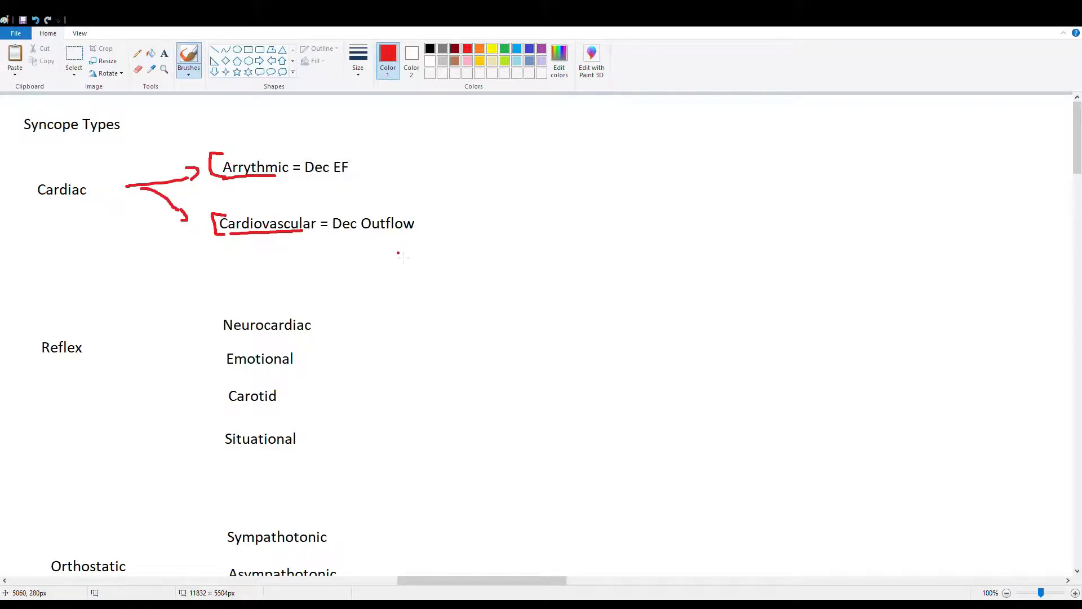
drag(42, 358, 81, 357)
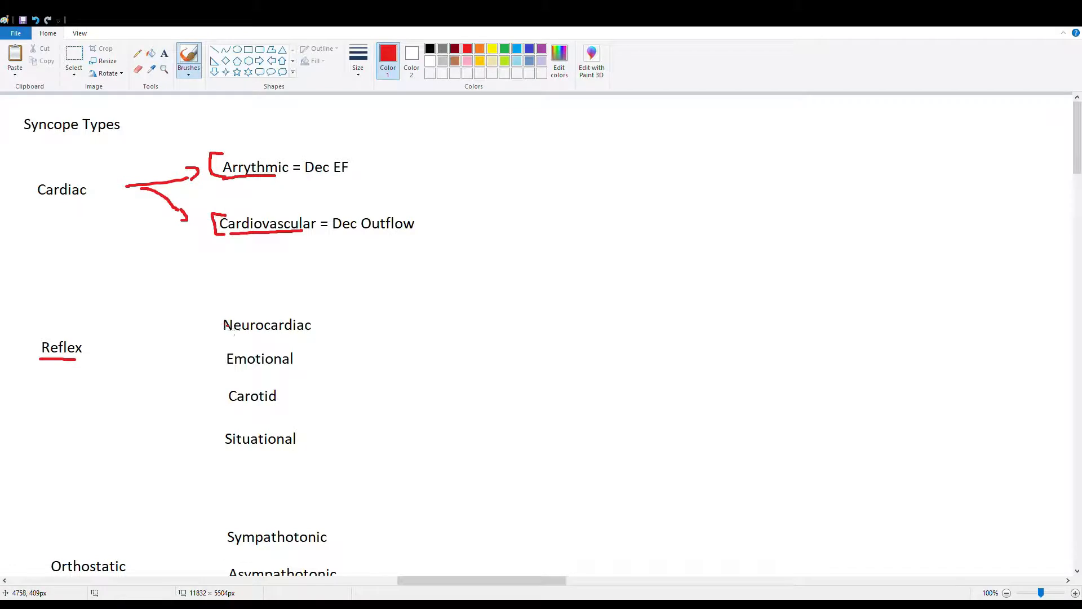
mouse_move(300, 358)
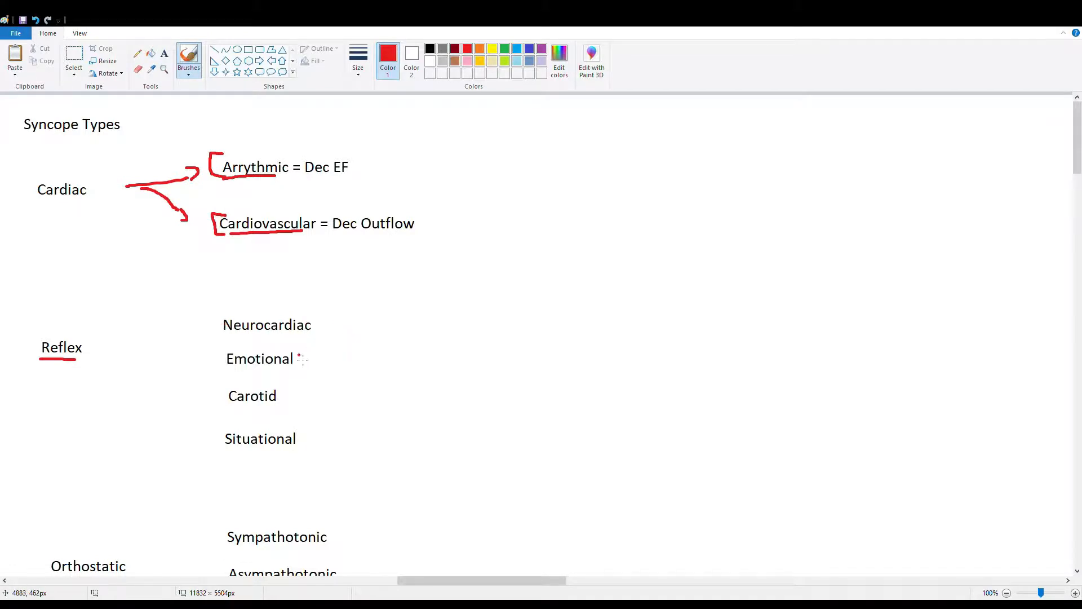
mouse_move(311, 442)
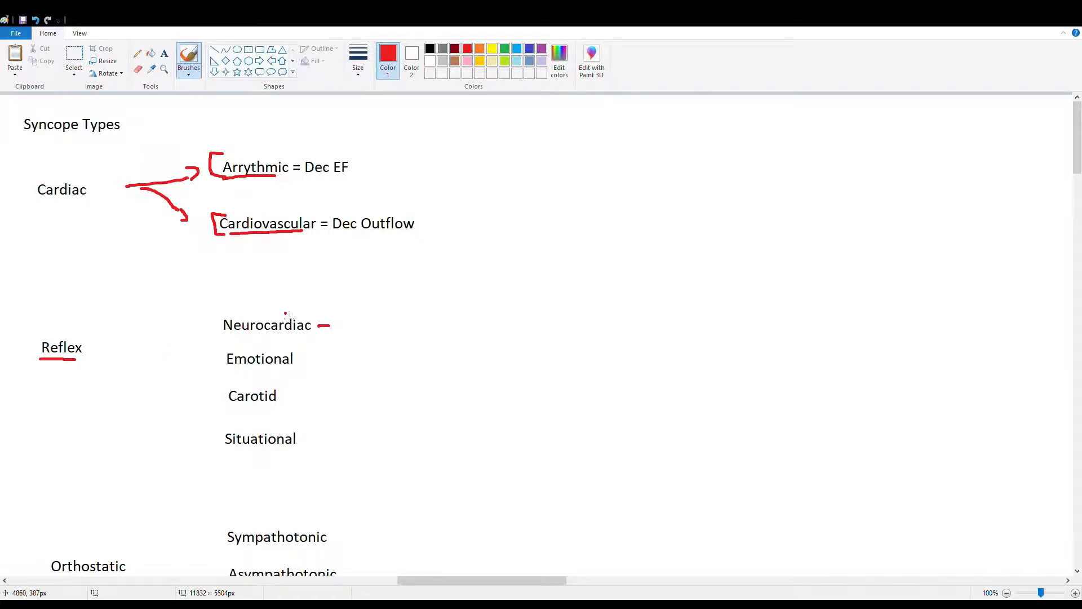
Draw a red upward arrow after the dash beside Neurocardiac
drag(348, 318, 349, 331)
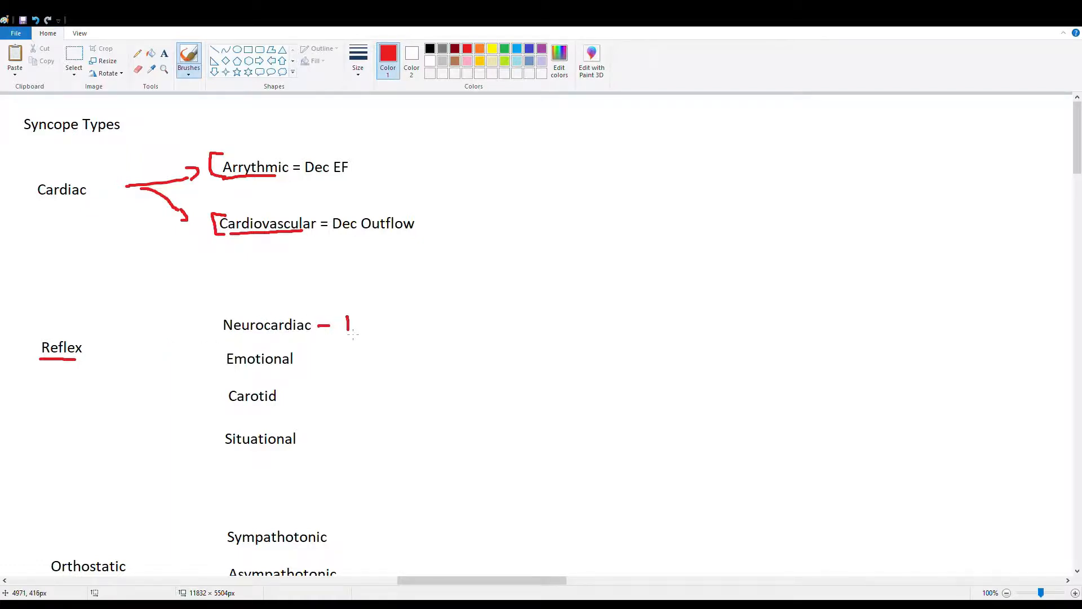
drag(347, 334, 352, 303)
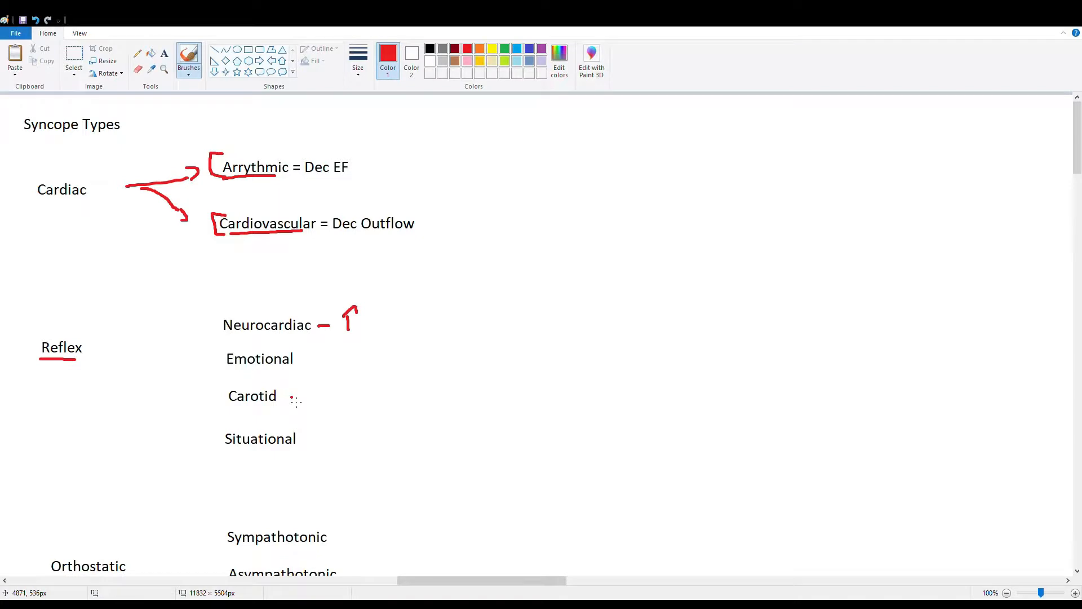
mouse_move(293, 397)
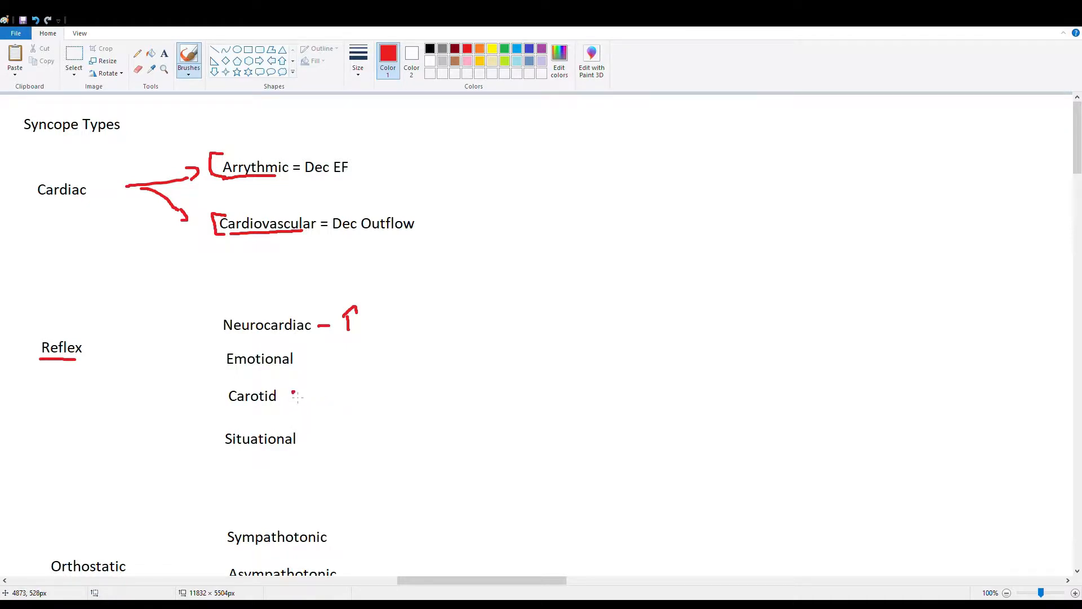
Handwrite 'sinus' in red beside Carotid and add a red dash after Situational
drag(289, 396, 318, 400)
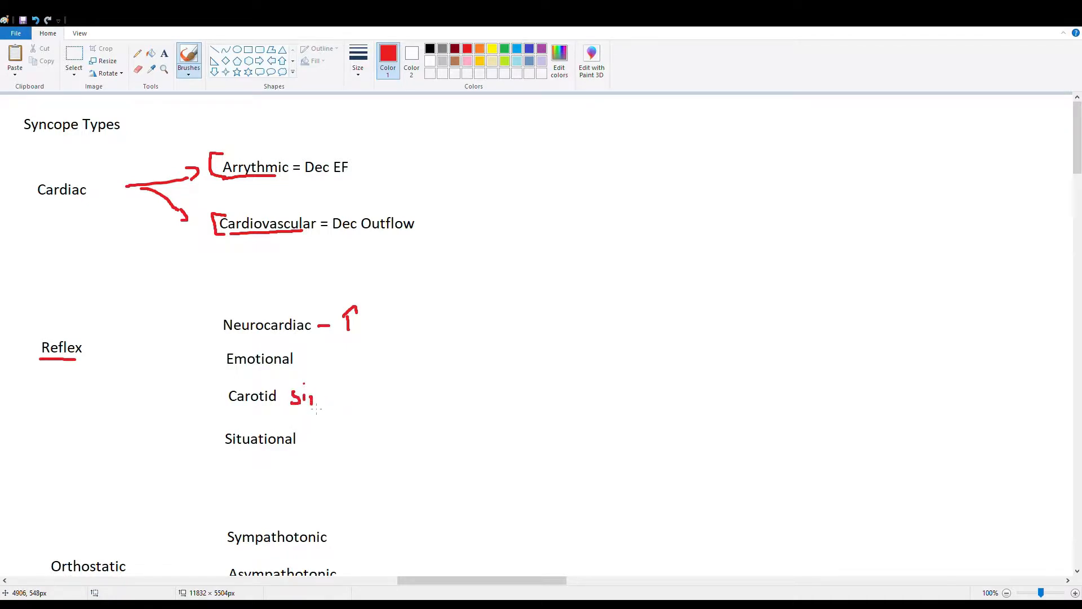
drag(300, 396, 359, 403)
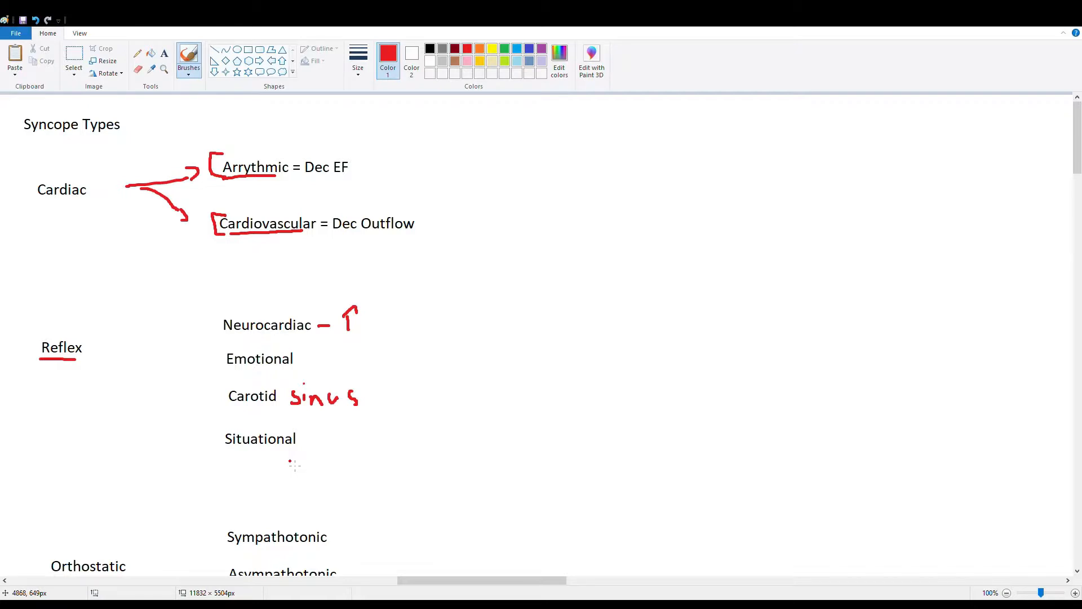
drag(302, 439, 331, 440)
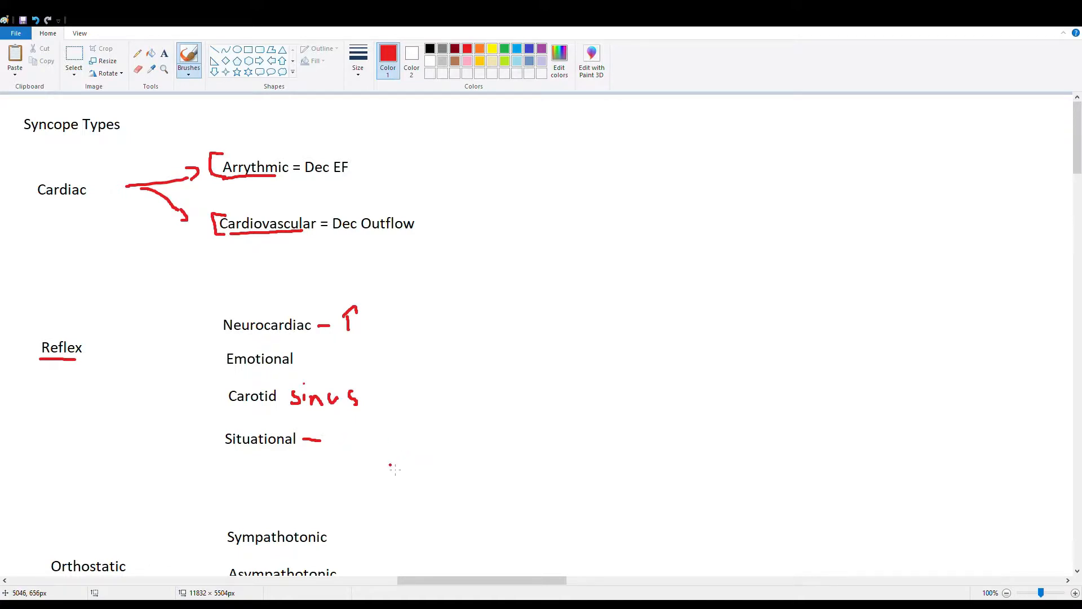
Underline the Orthostatic heading in red
scroll(down, 3)
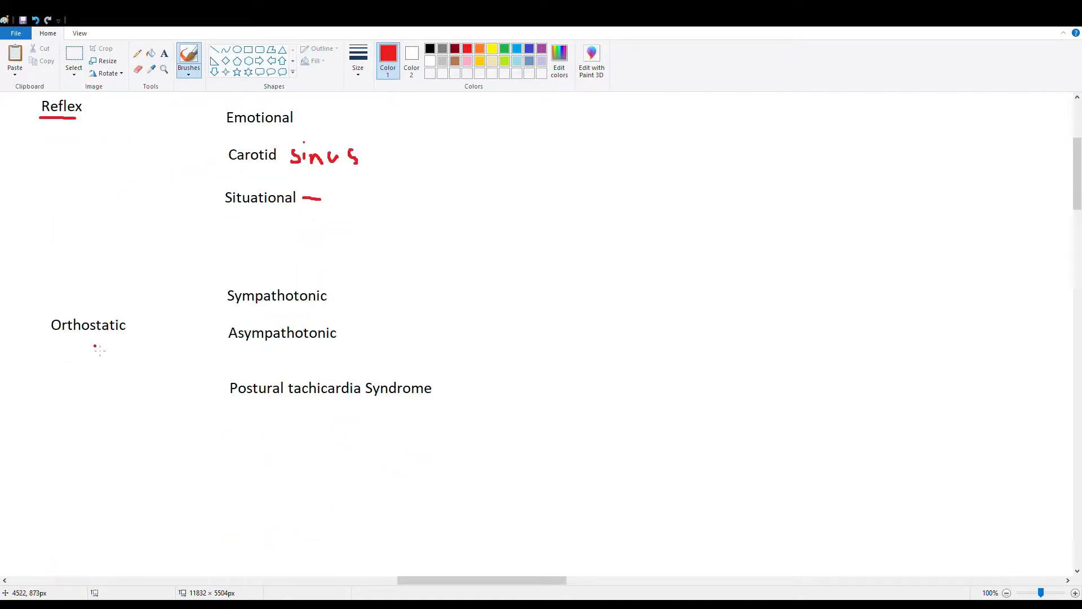
drag(51, 335, 125, 336)
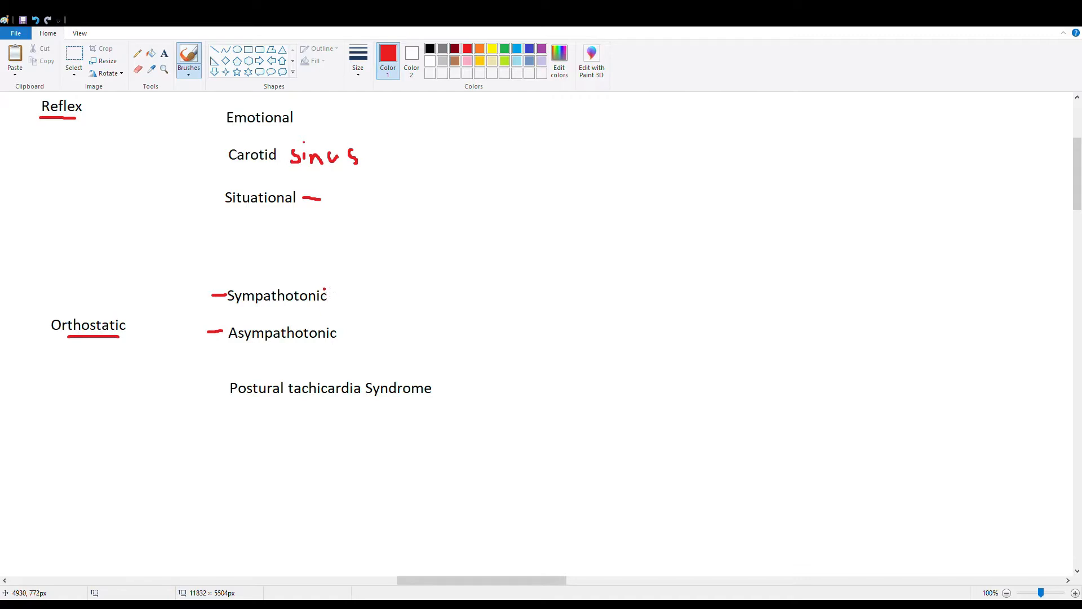
Underline Sympathotonic's ending and draw a red dash before Postural tachicardia Syndrome
drag(289, 302, 330, 302)
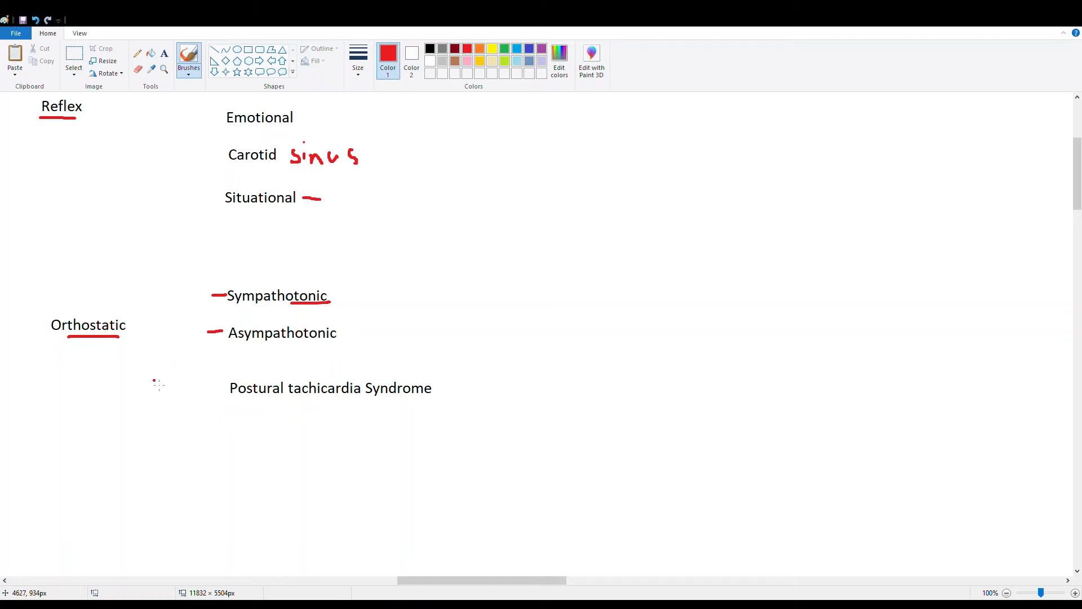
drag(200, 386, 216, 387)
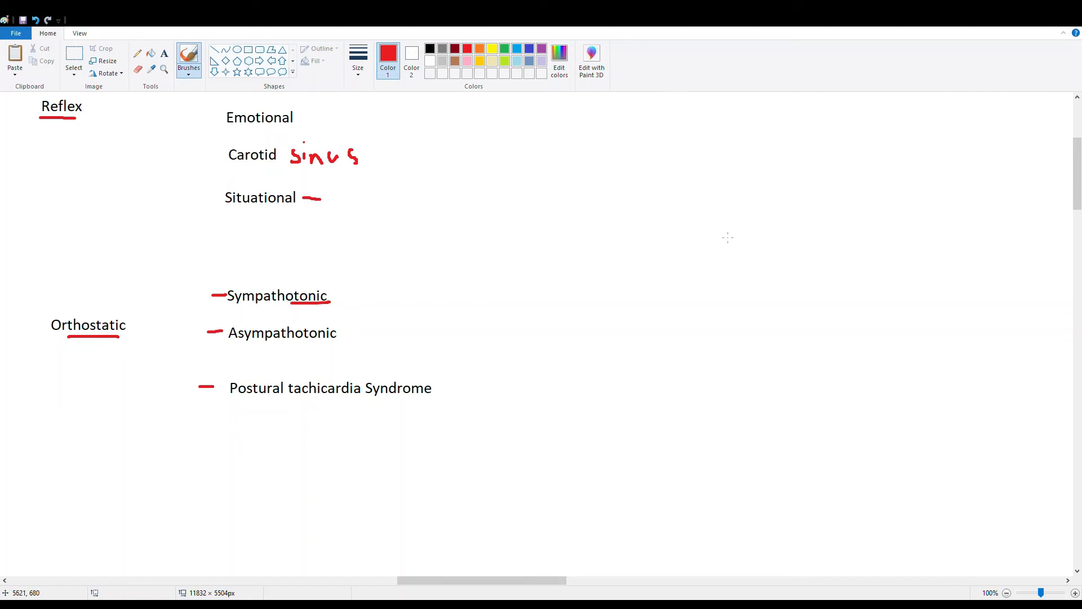
mouse_move(415, 364)
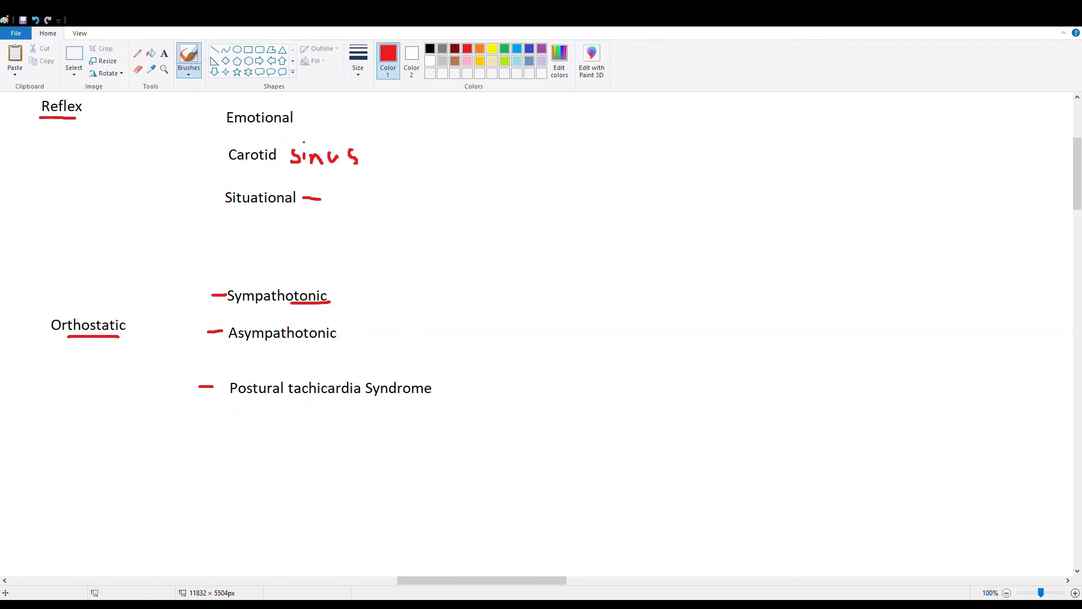
Zoom out to 50% and scroll left to bring the case question into view
click(1007, 592)
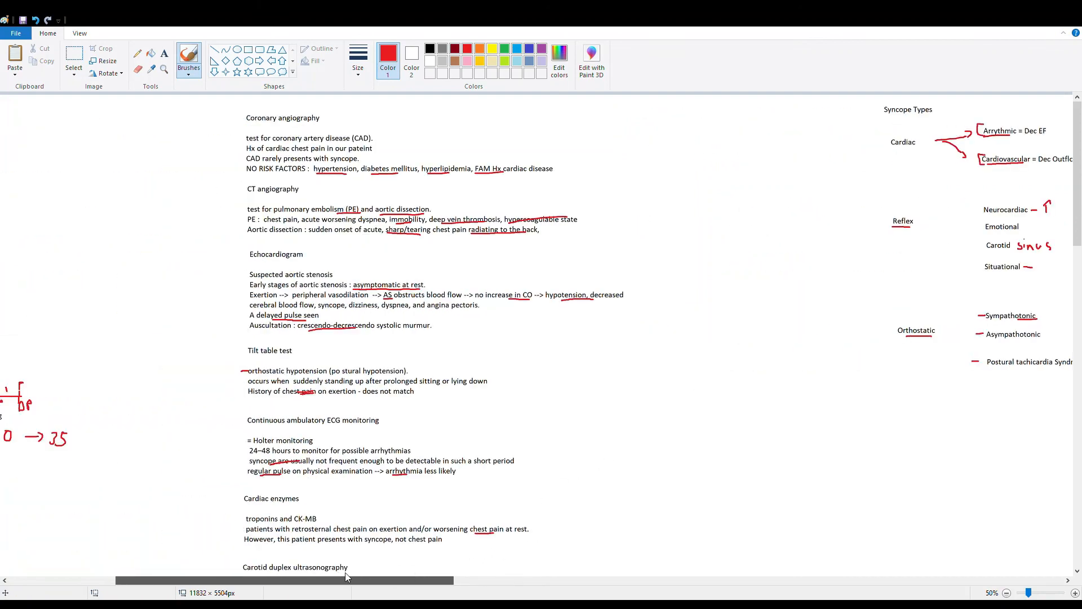
scroll(left, 3)
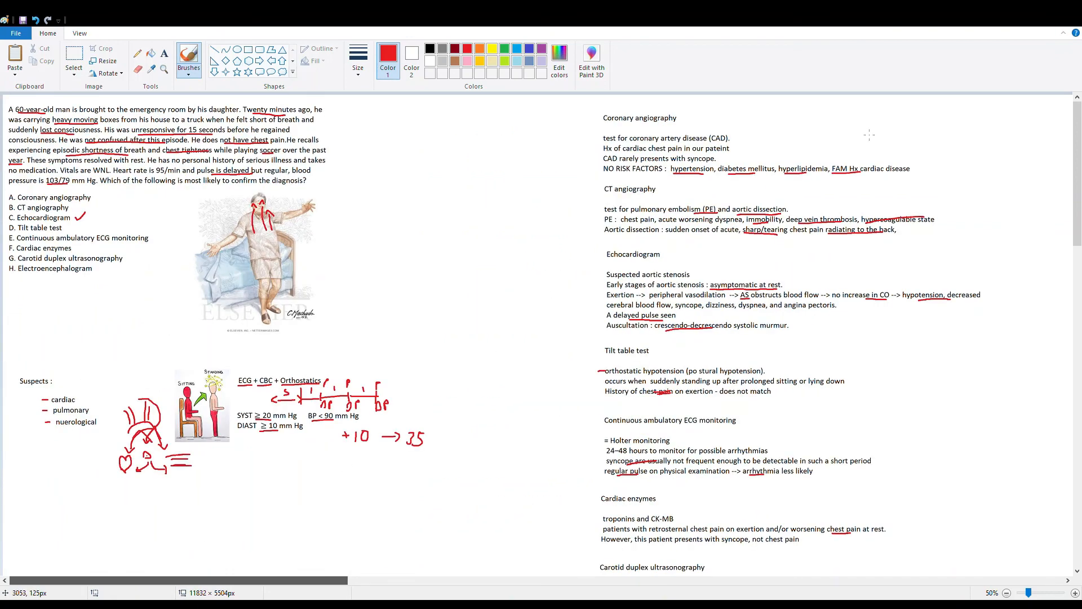
mouse_move(1028, 110)
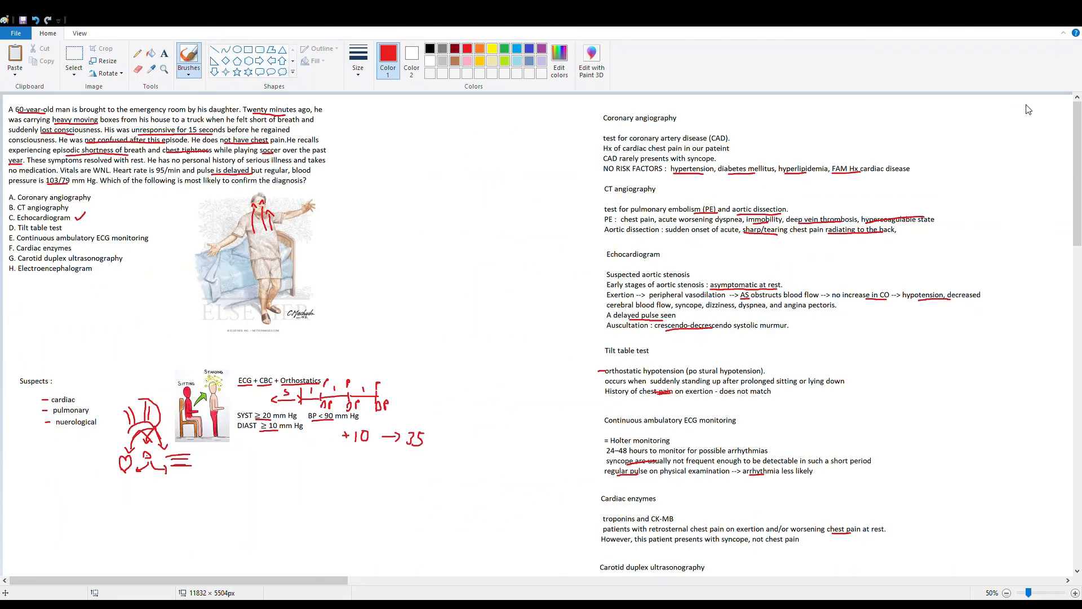